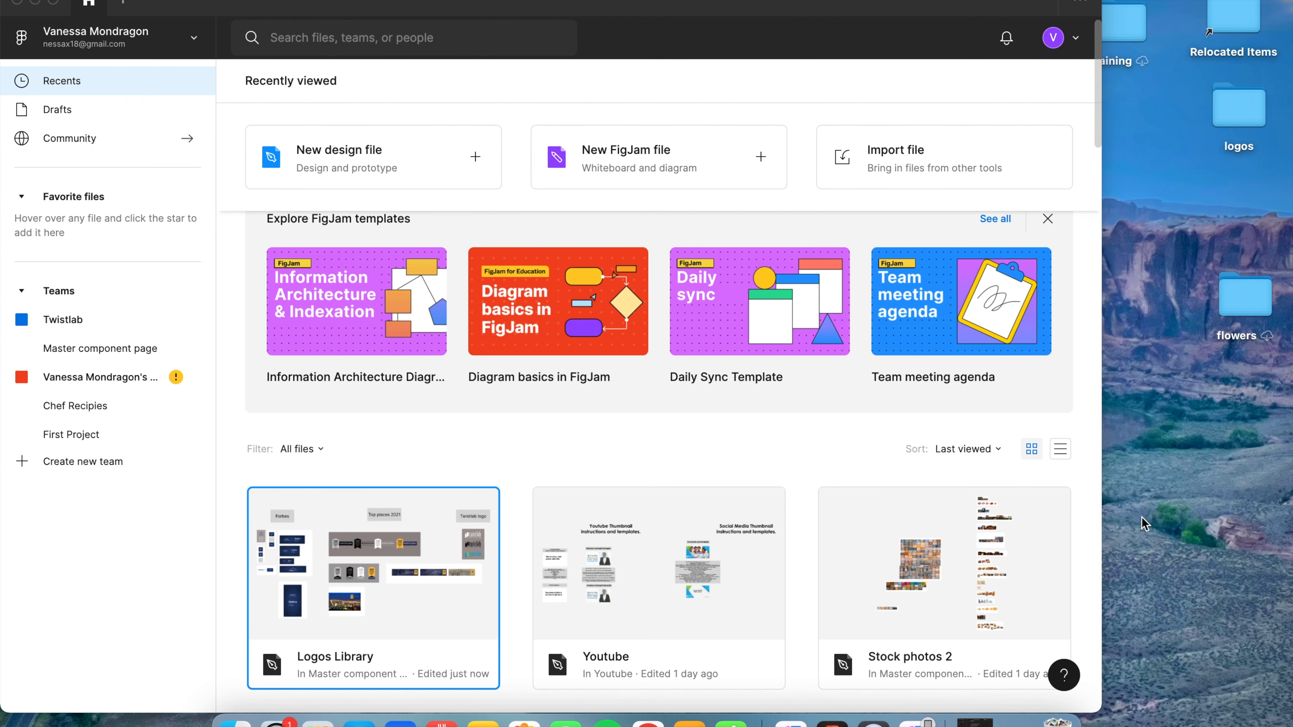
mouse_move(712, 452)
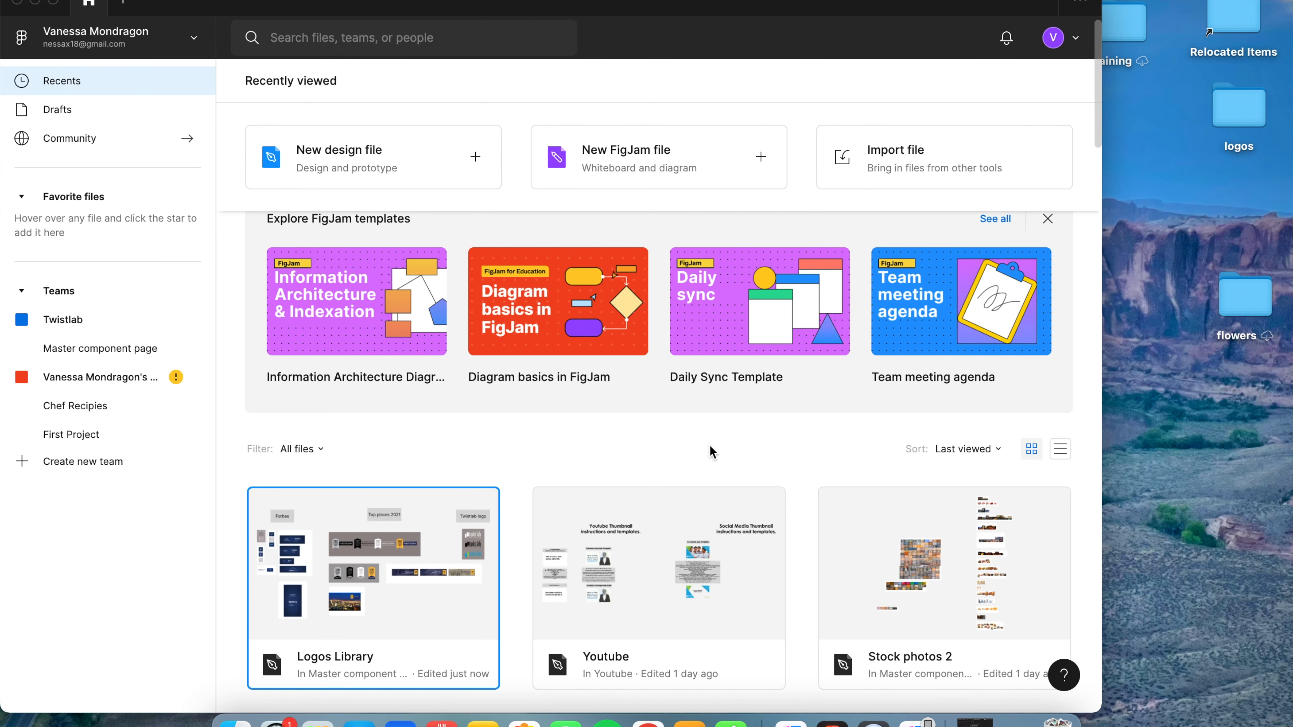
mouse_move(683, 458)
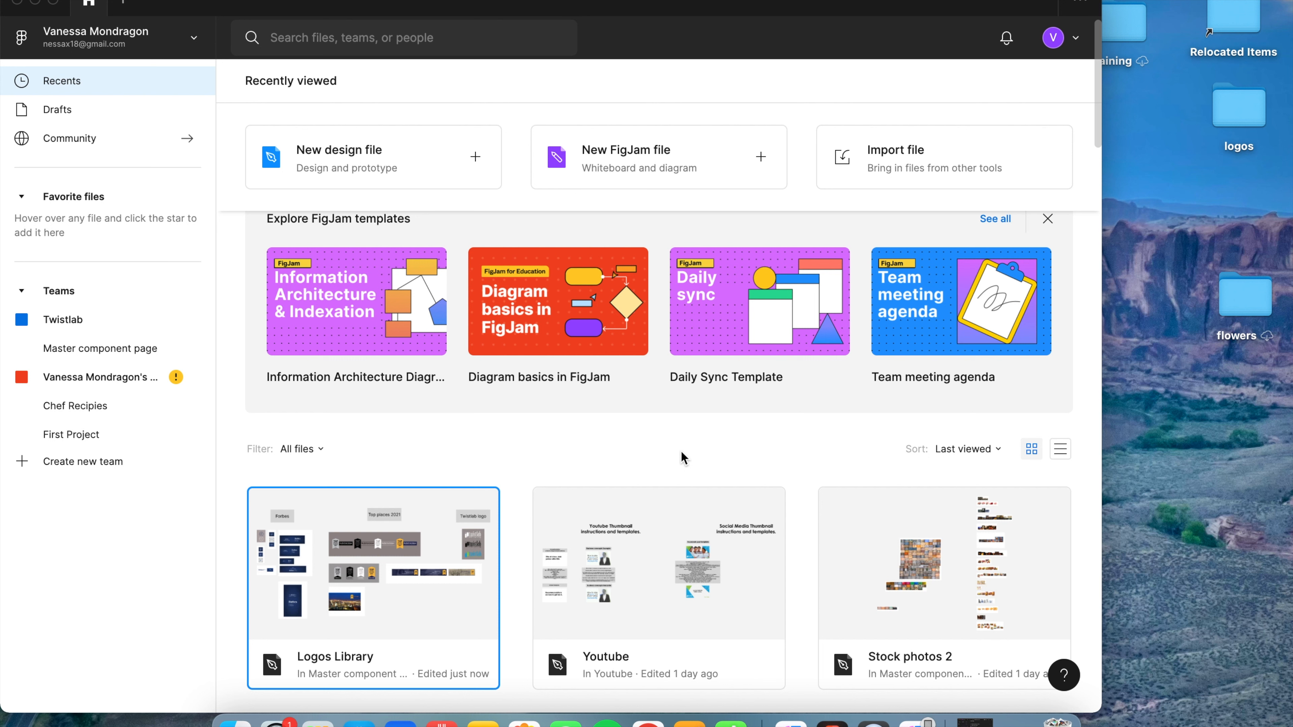
mouse_move(543, 426)
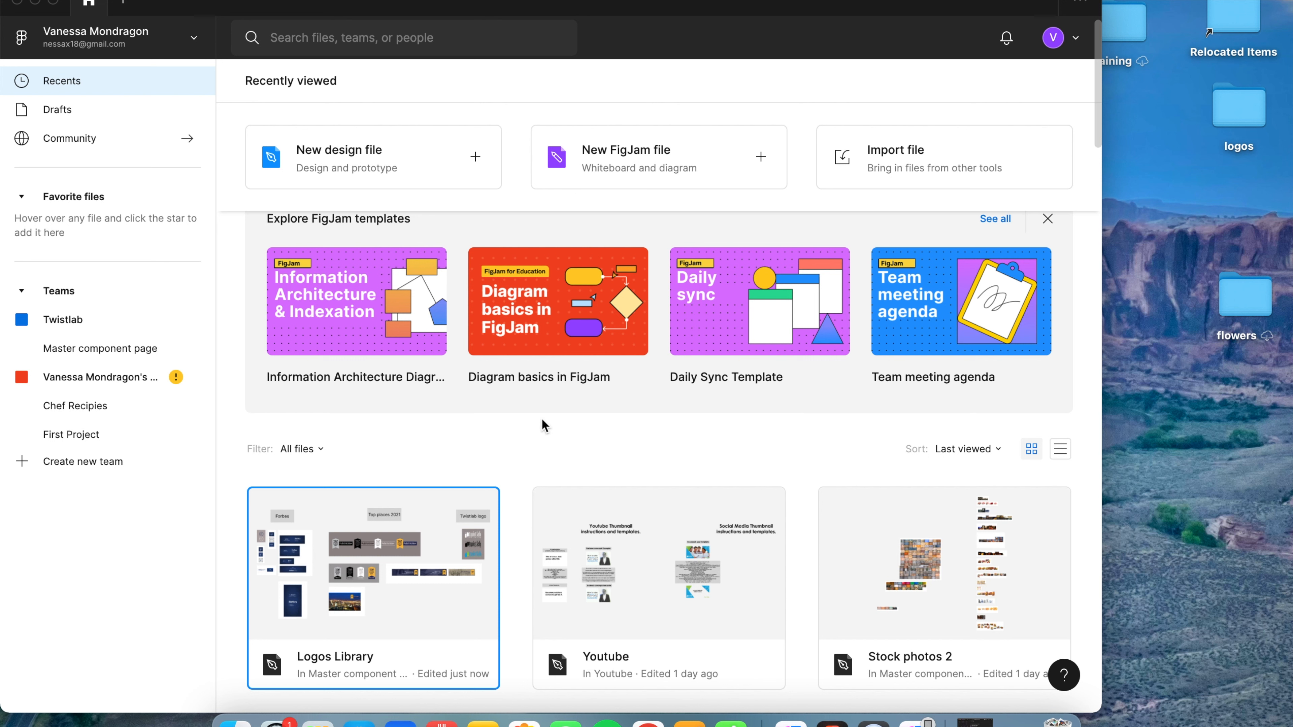
- Open the Logos Library file from Recents
double_click(372, 564)
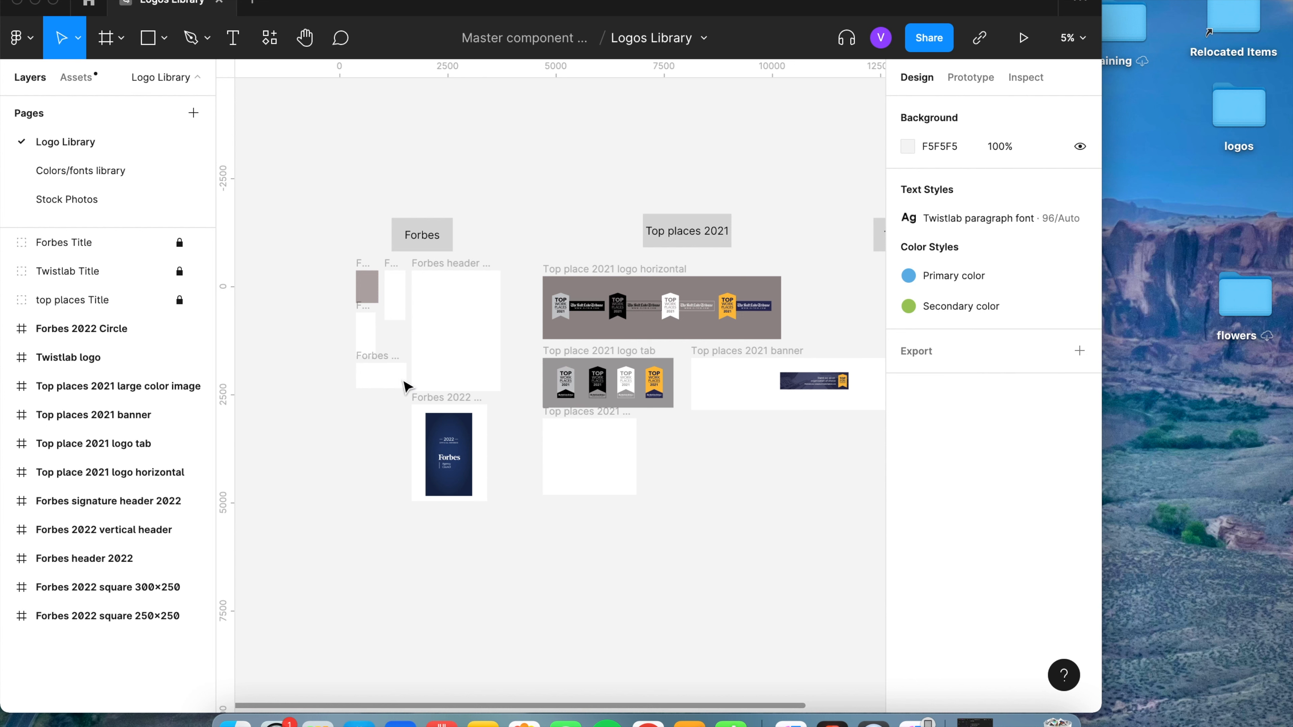
- Select the Forbes 2022 Circle frame, check its components, and delete it
left_click(82, 328)
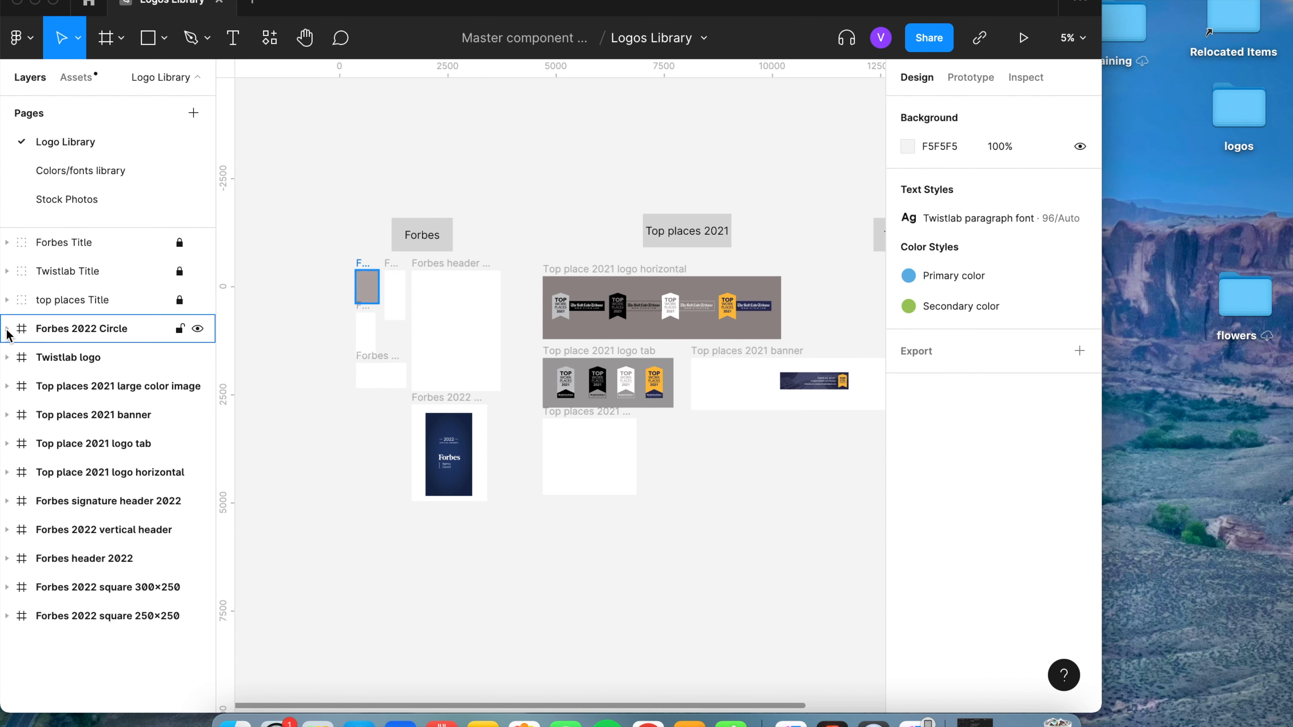
left_click(8, 328)
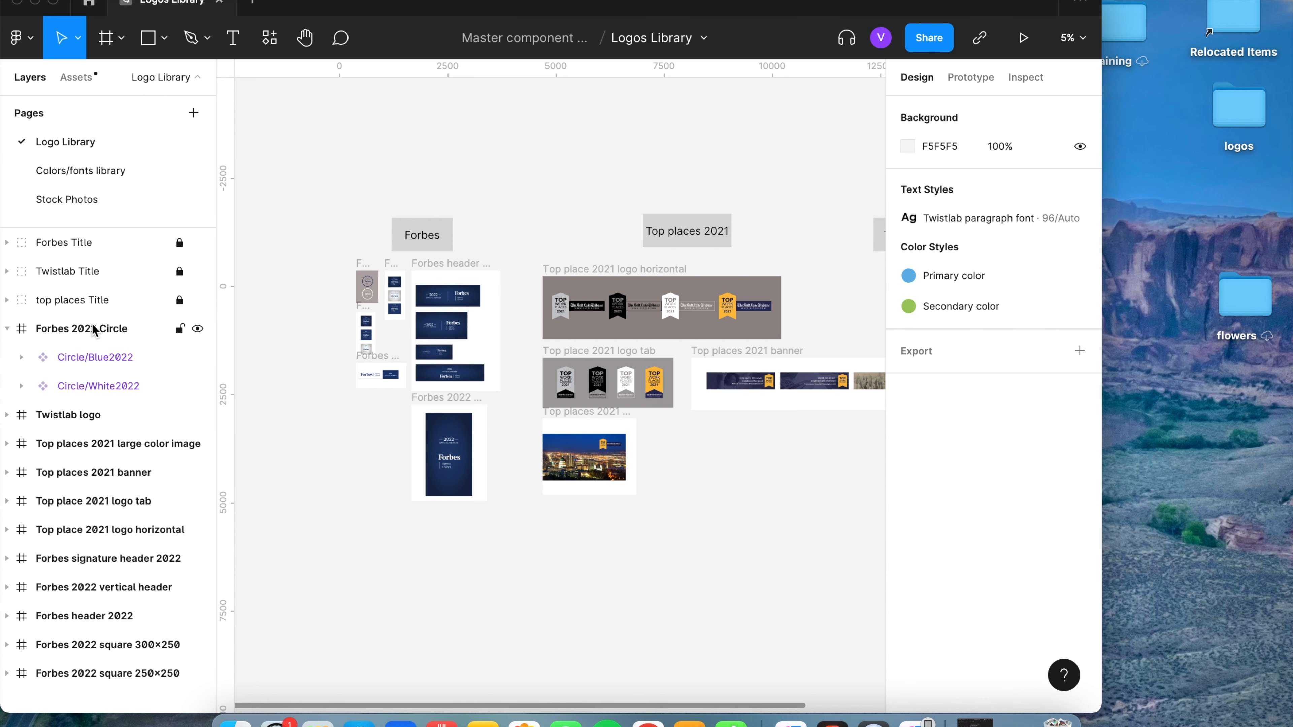
left_click(81, 328)
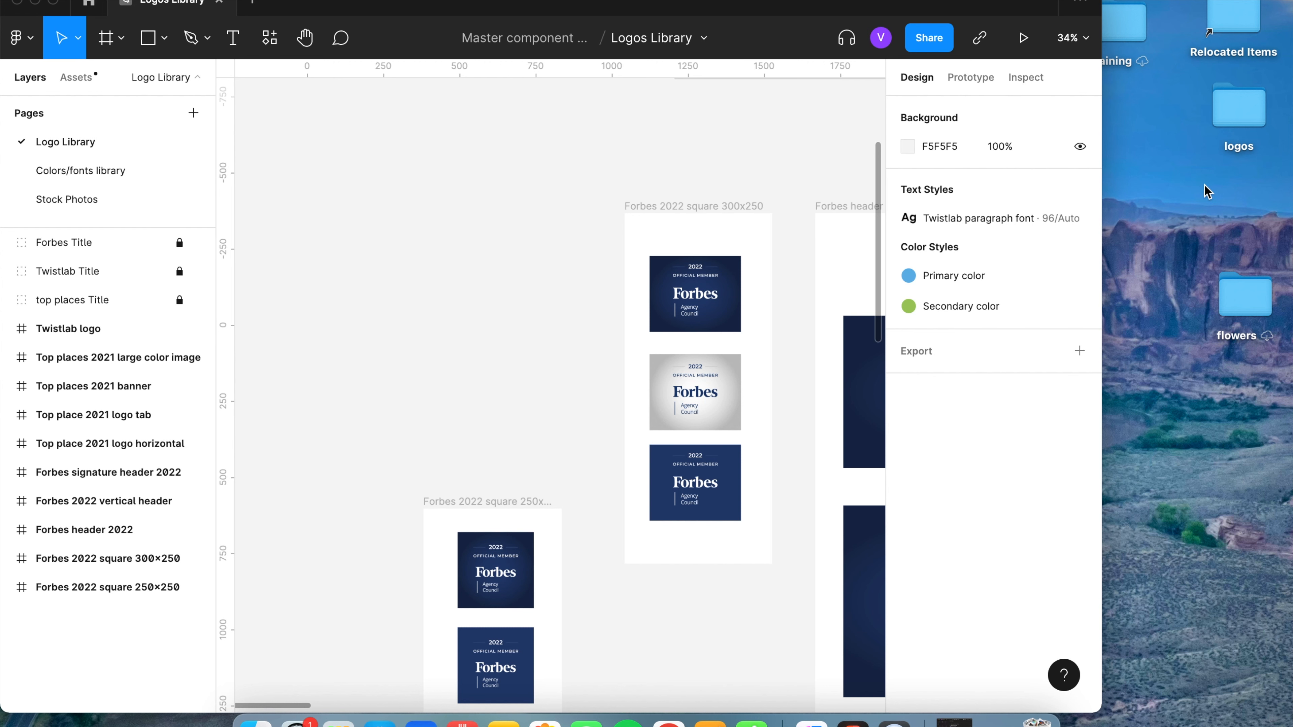
mouse_move(1242, 114)
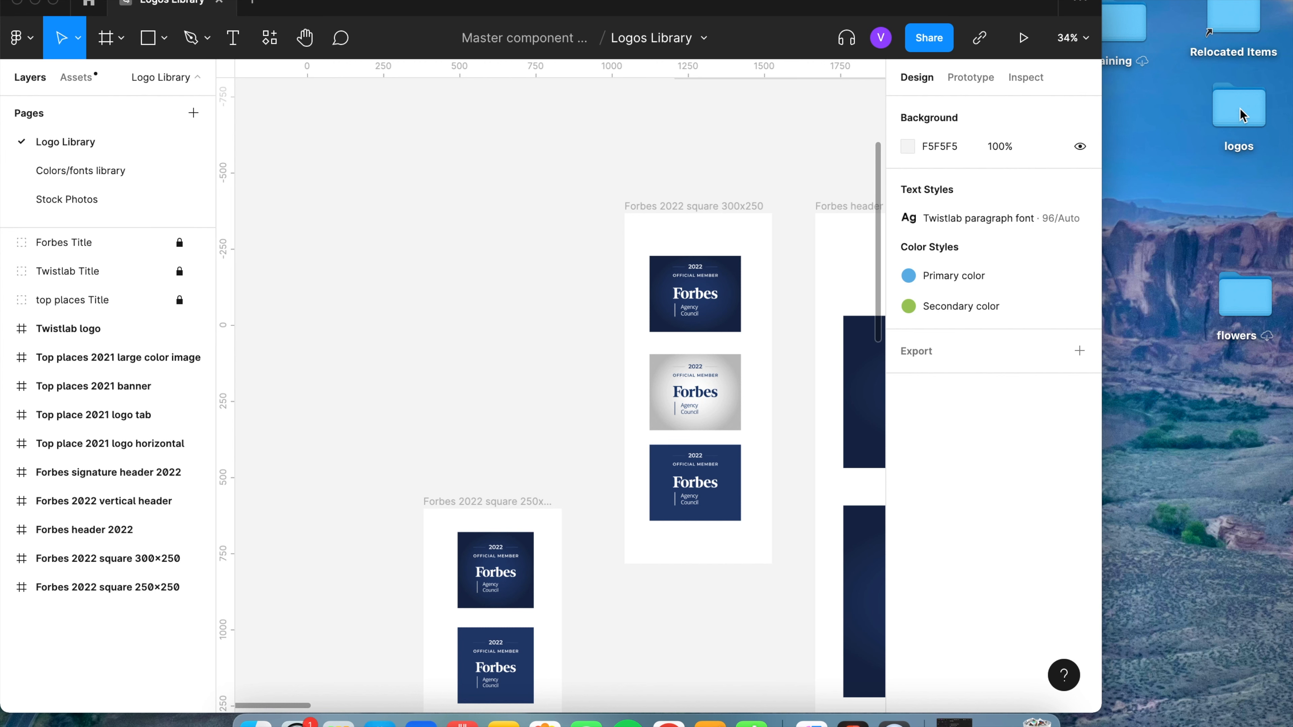
- Drag the blue and white FAC-Badge-Circle PNGs from the logos folder onto the canvas
double_click(1238, 107)
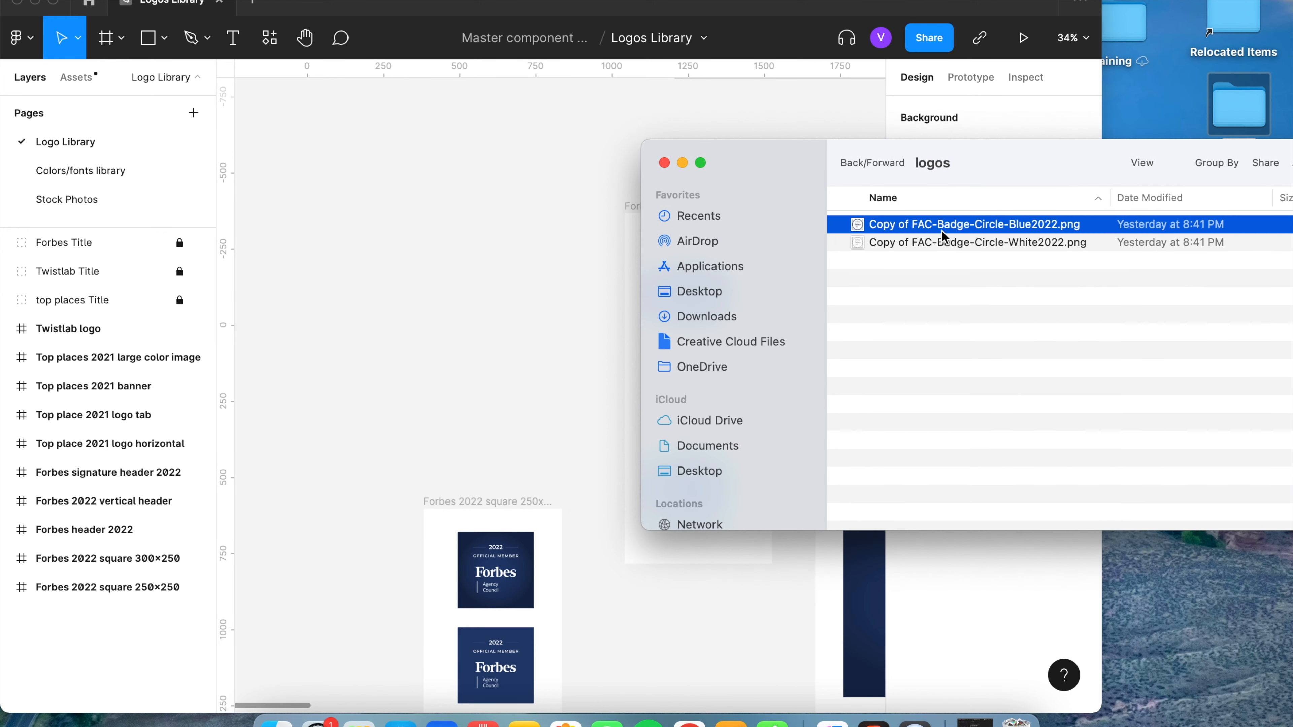
left_click(977, 242)
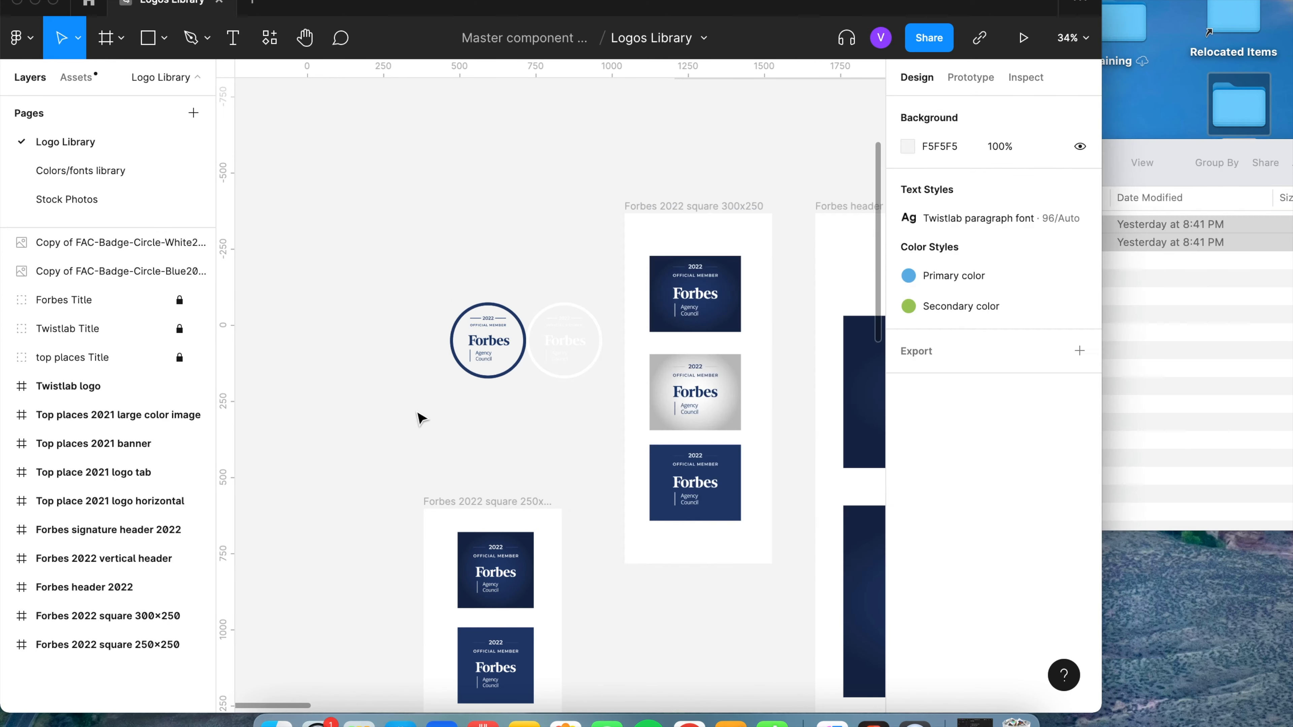
left_click(564, 341)
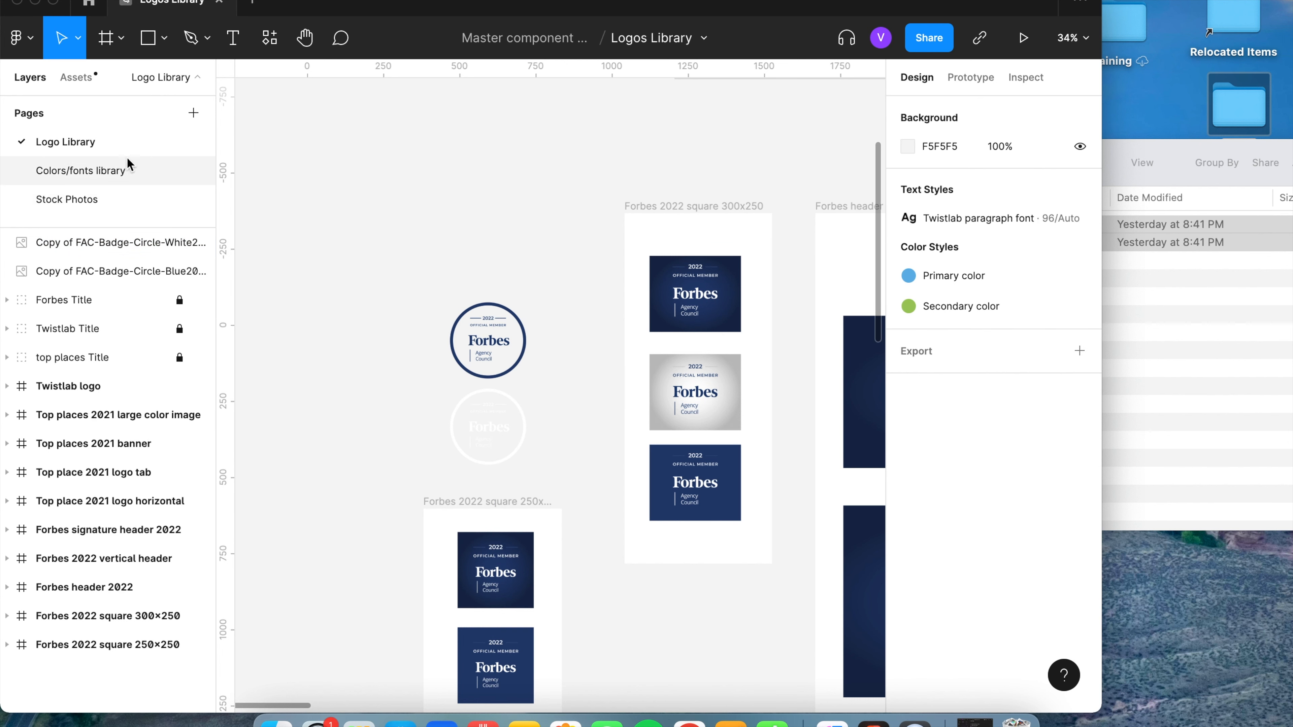
mouse_move(404, 286)
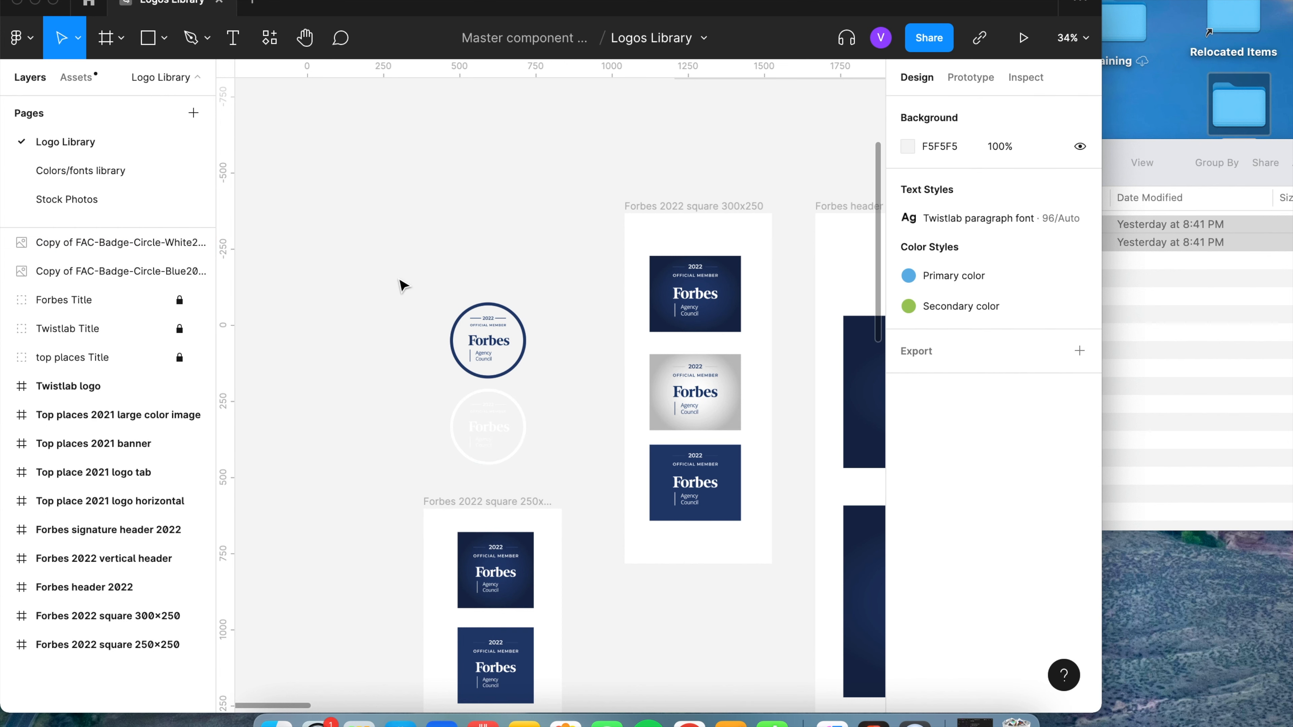
mouse_move(423, 305)
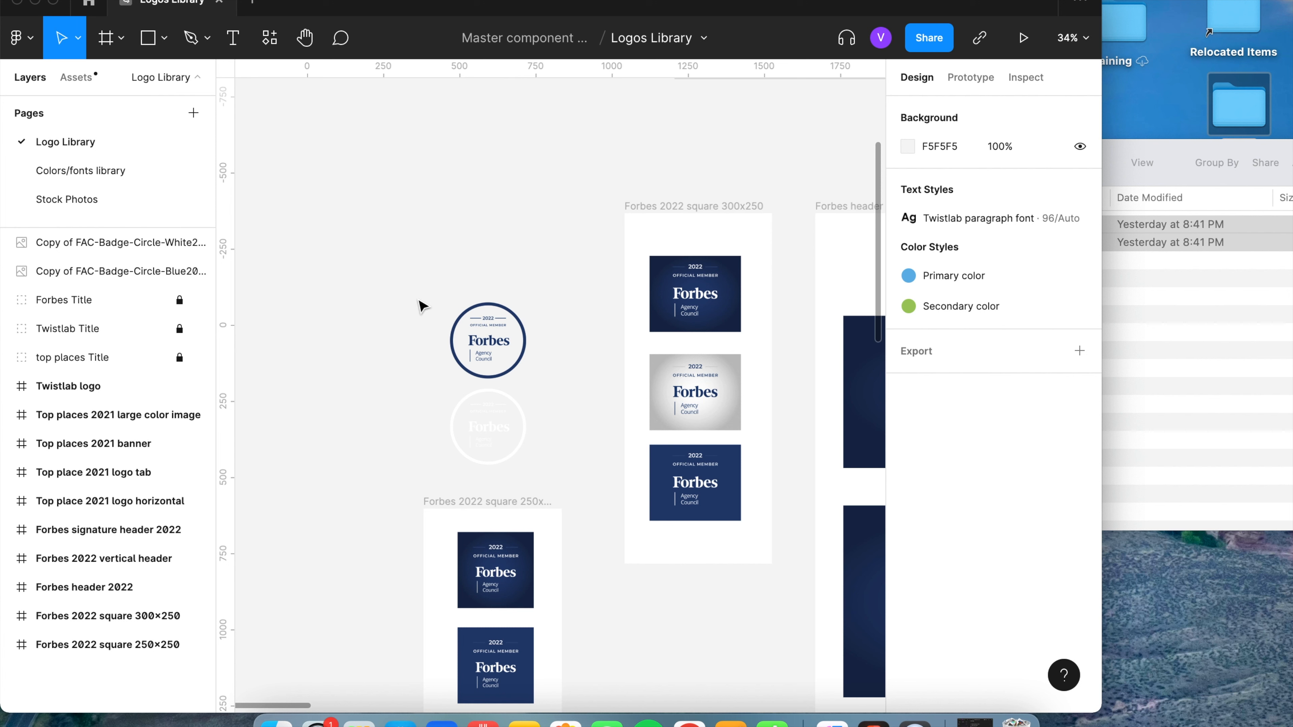
- Wrap the stacked blue and white badges in a new gray-filled Frame 1
left_click(103, 37)
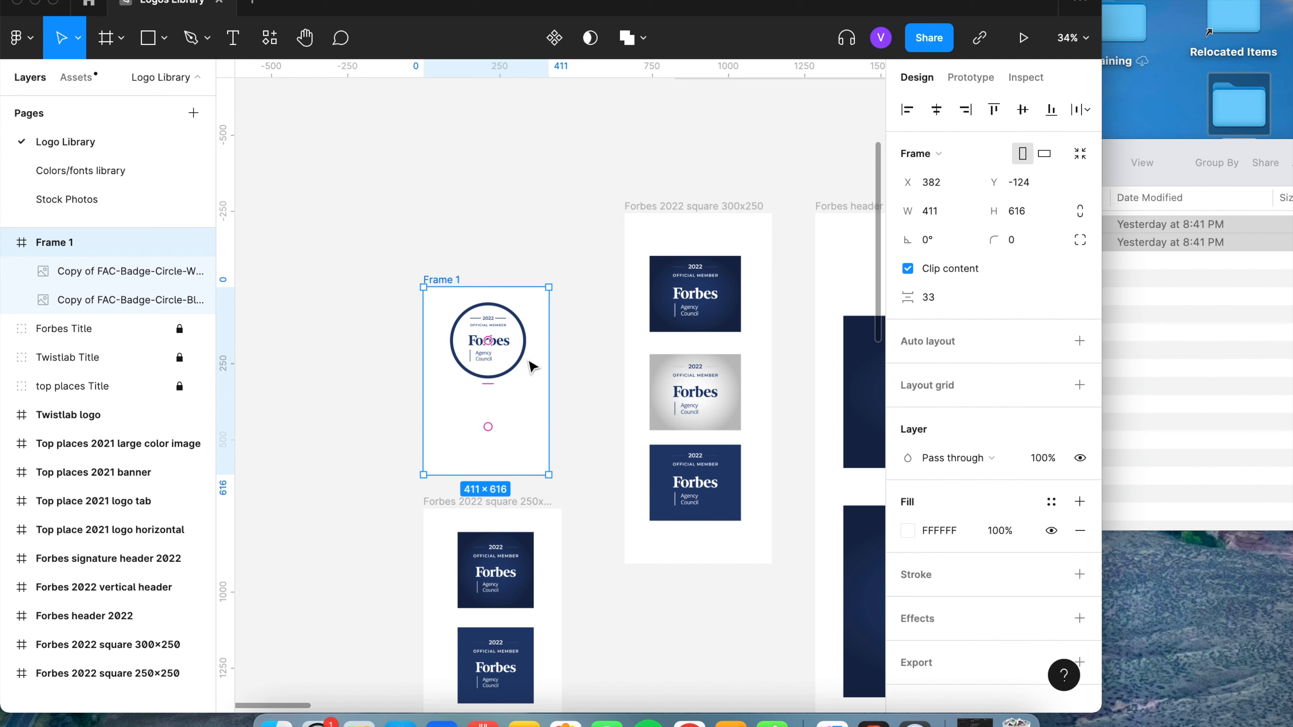
mouse_move(434, 308)
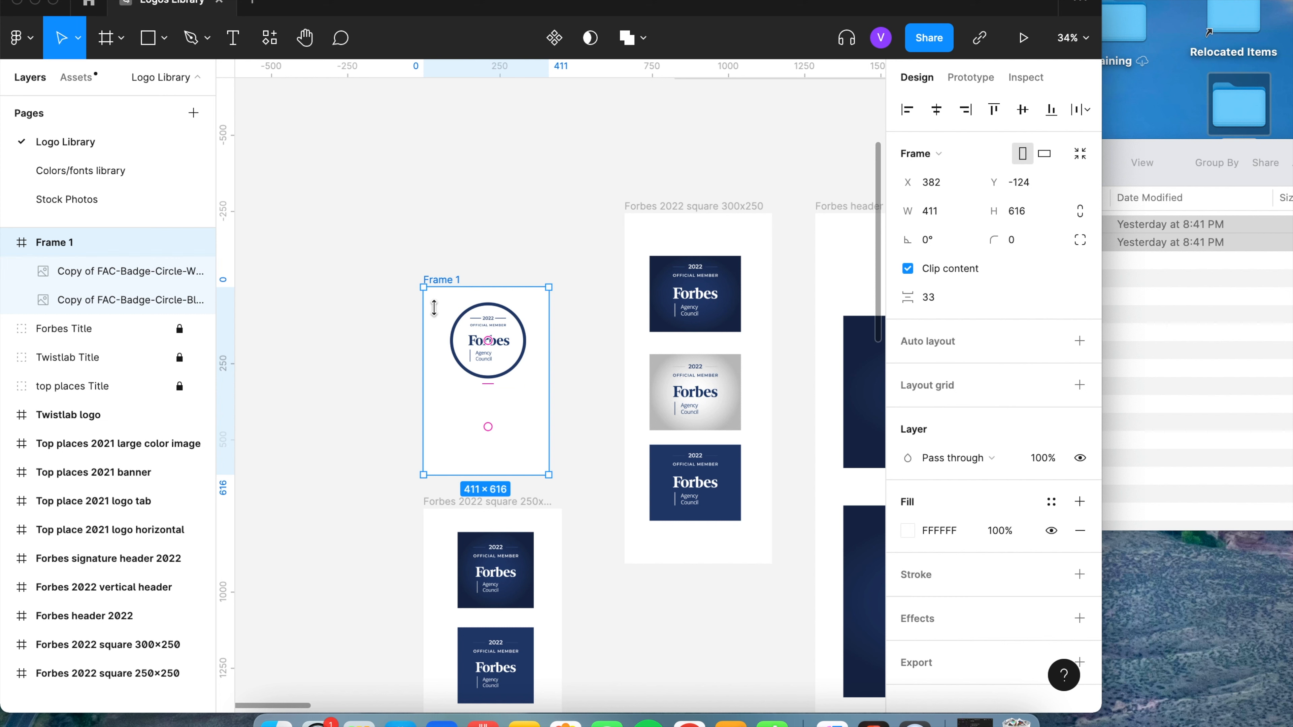
mouse_move(437, 320)
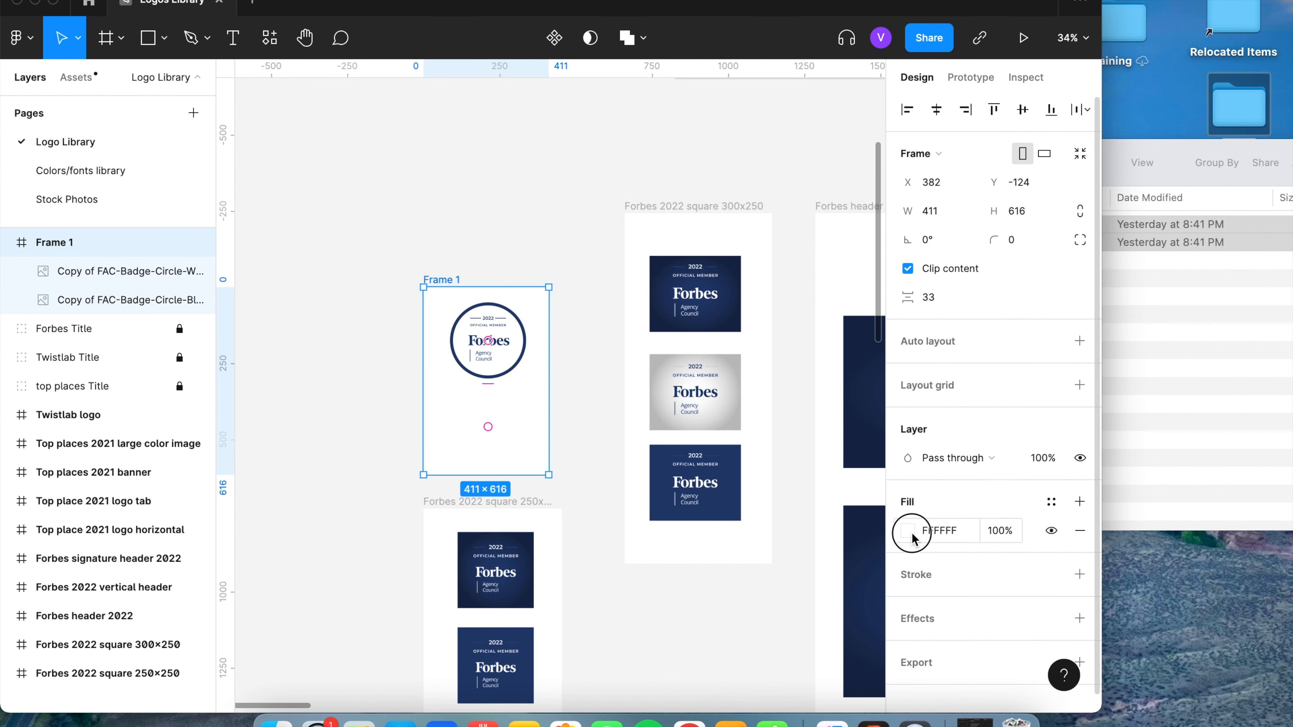
left_click(908, 530)
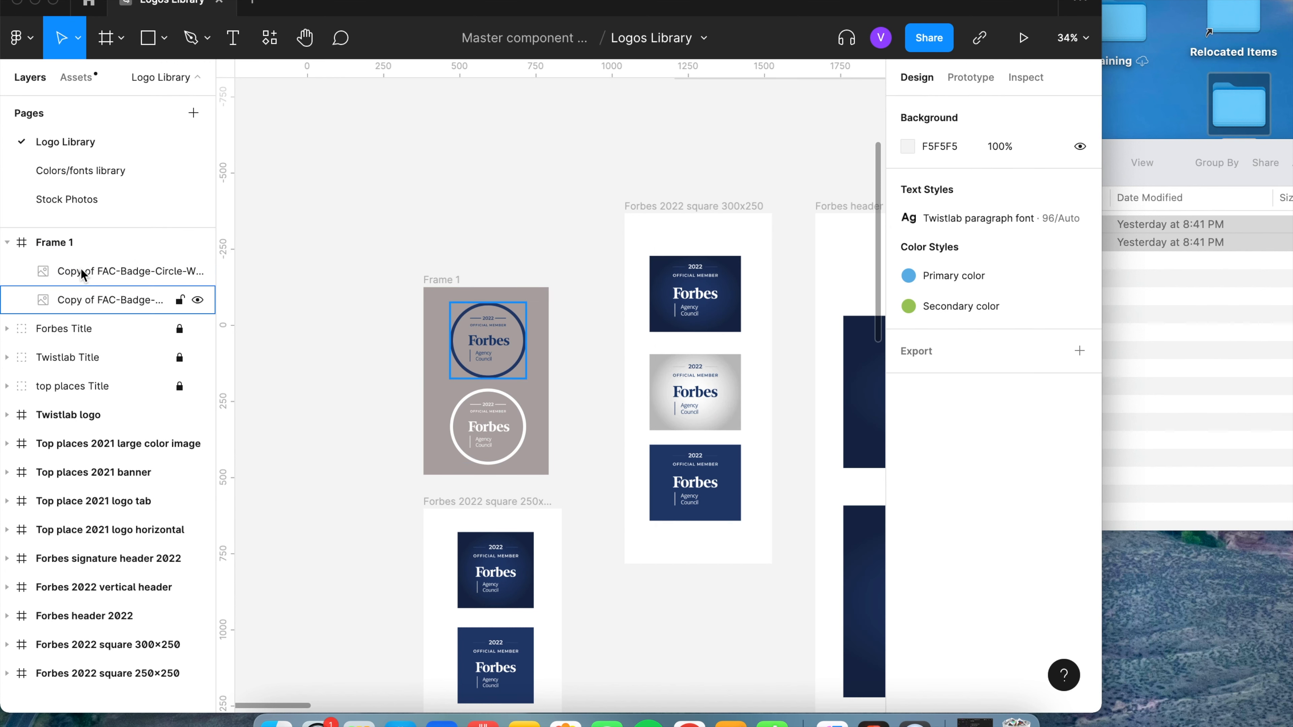
- Rename the frame Forbes Circle 2022 and make each badge image its own component
left_click(54, 242)
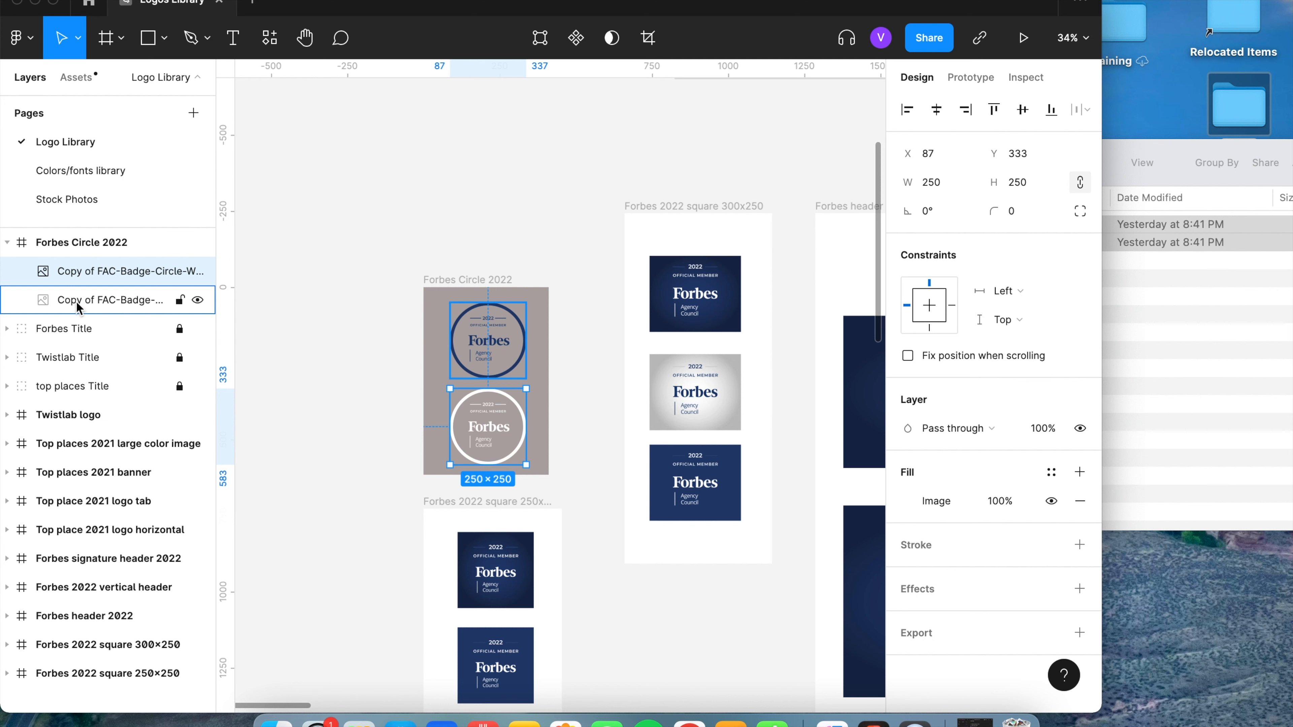
left_click(130, 271)
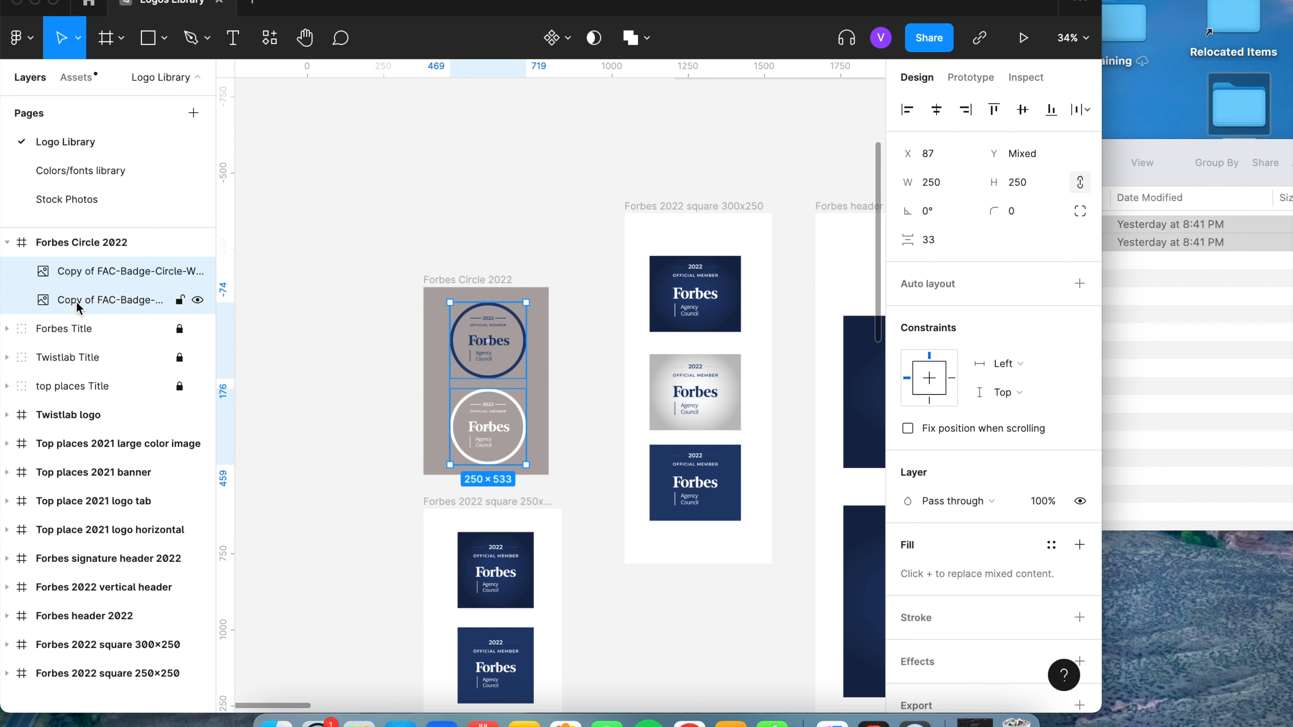
mouse_move(136, 309)
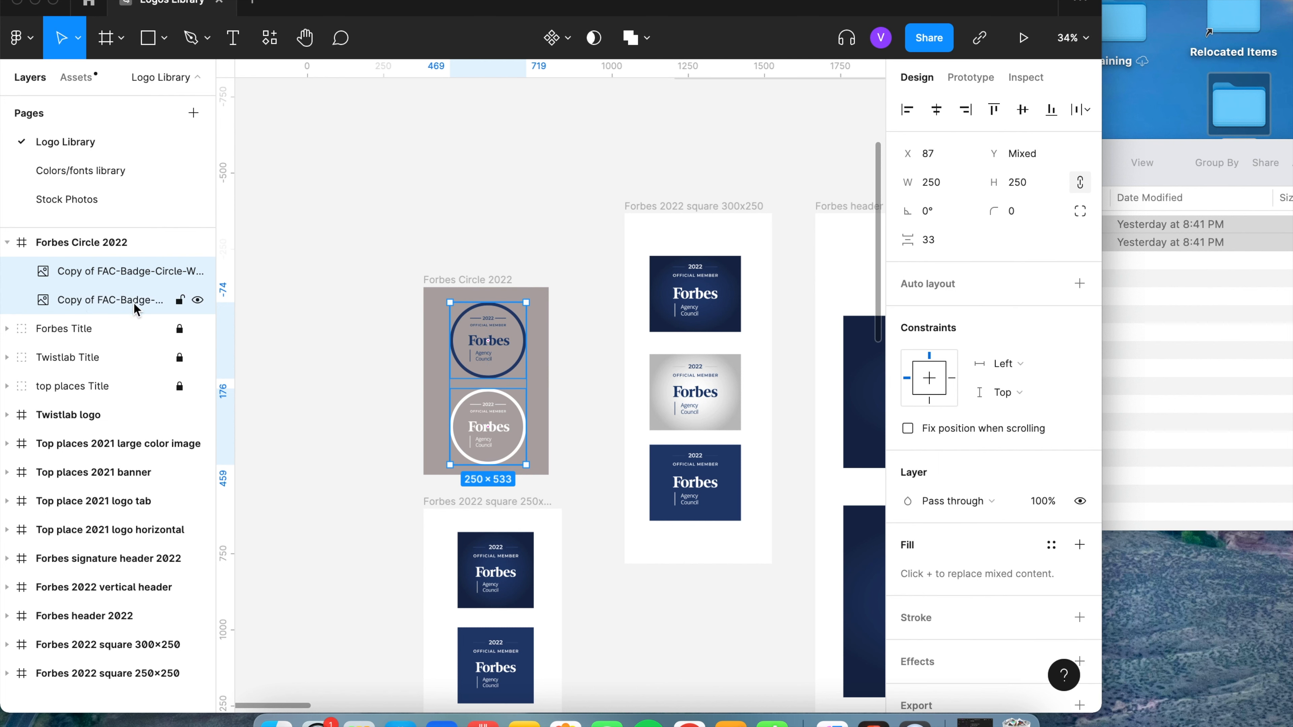
mouse_move(551, 37)
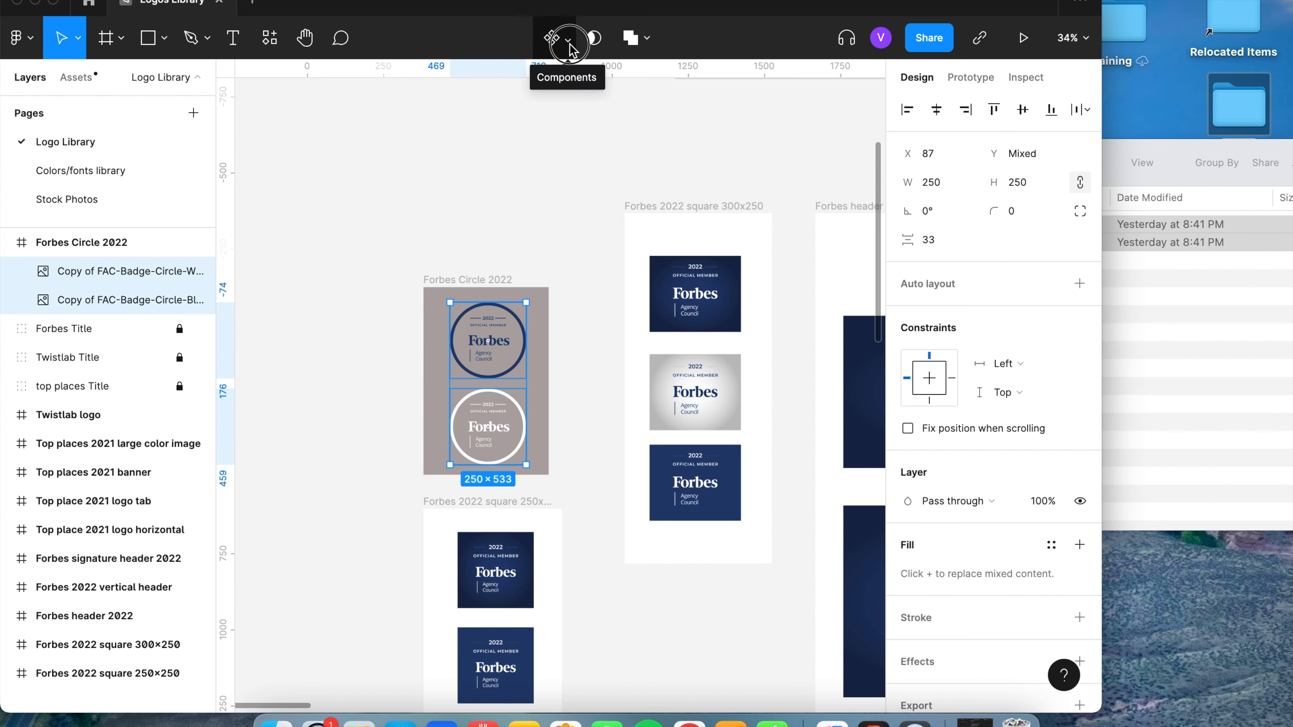
left_click(556, 38)
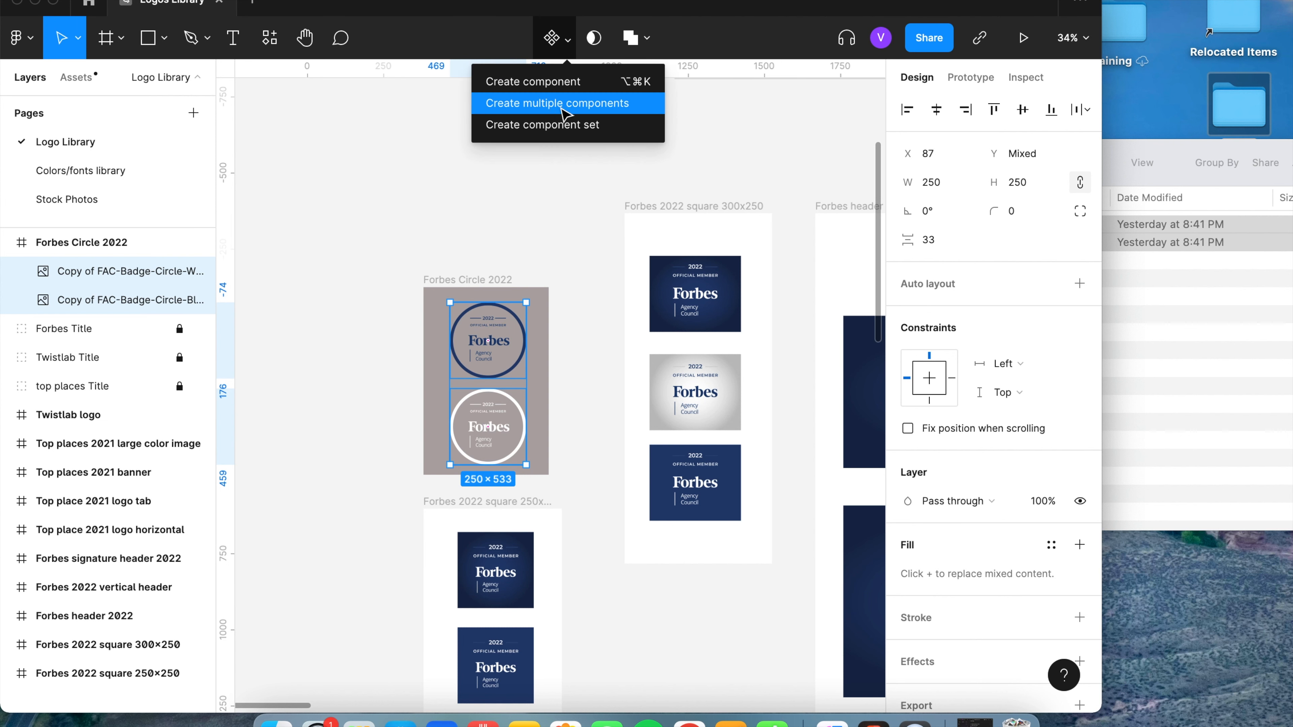
left_click(560, 102)
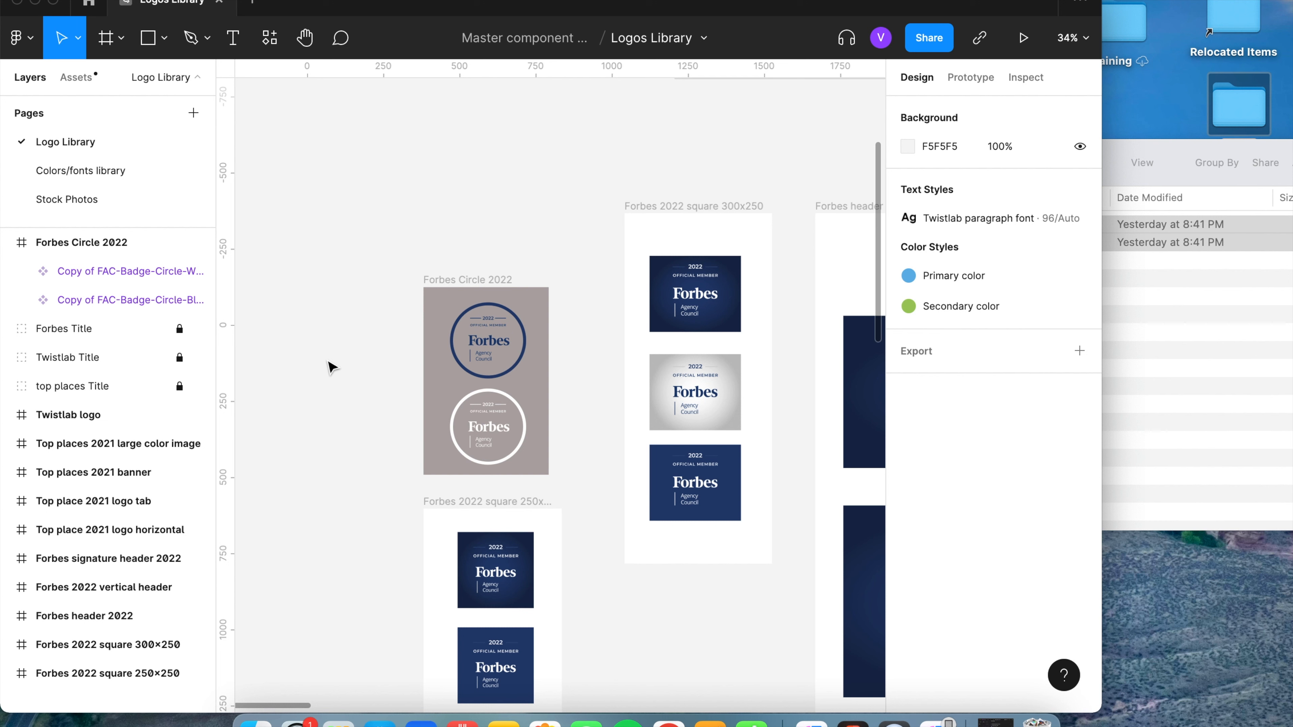
- Rename the two badge components Circle/white and Circle/blue
left_click(130, 272)
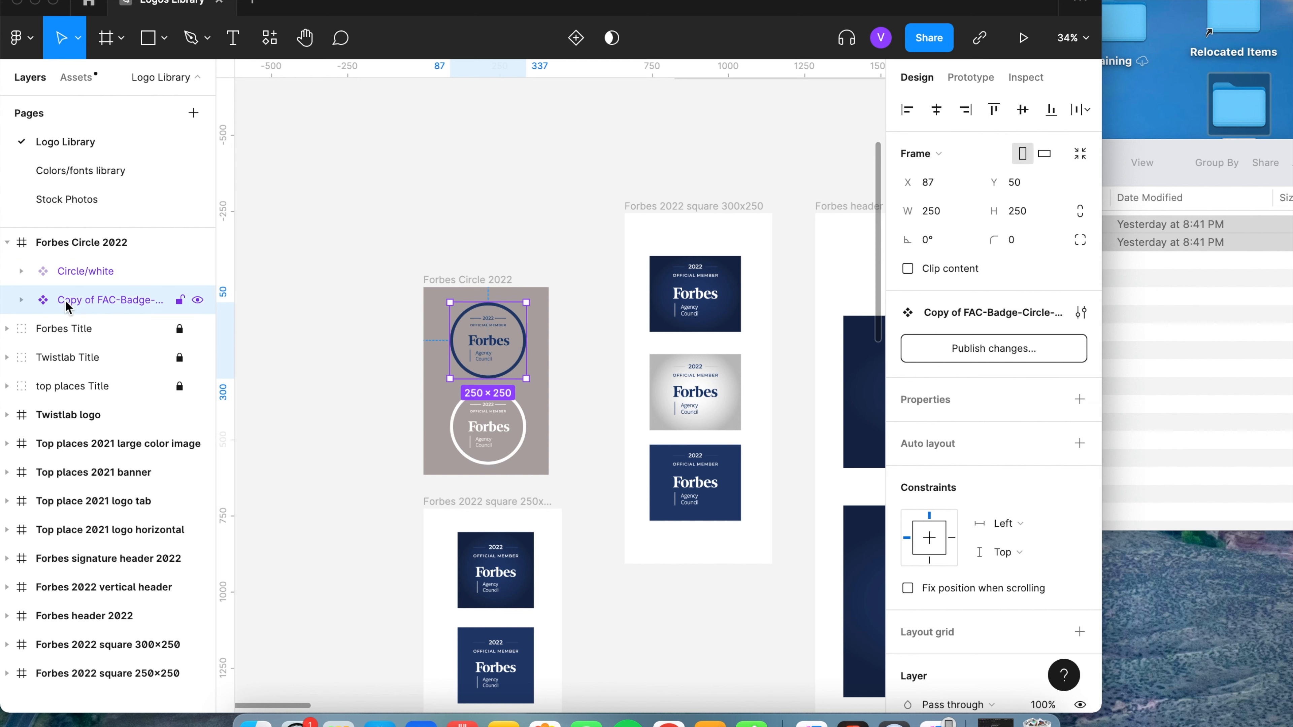
double_click(110, 299)
type("C")
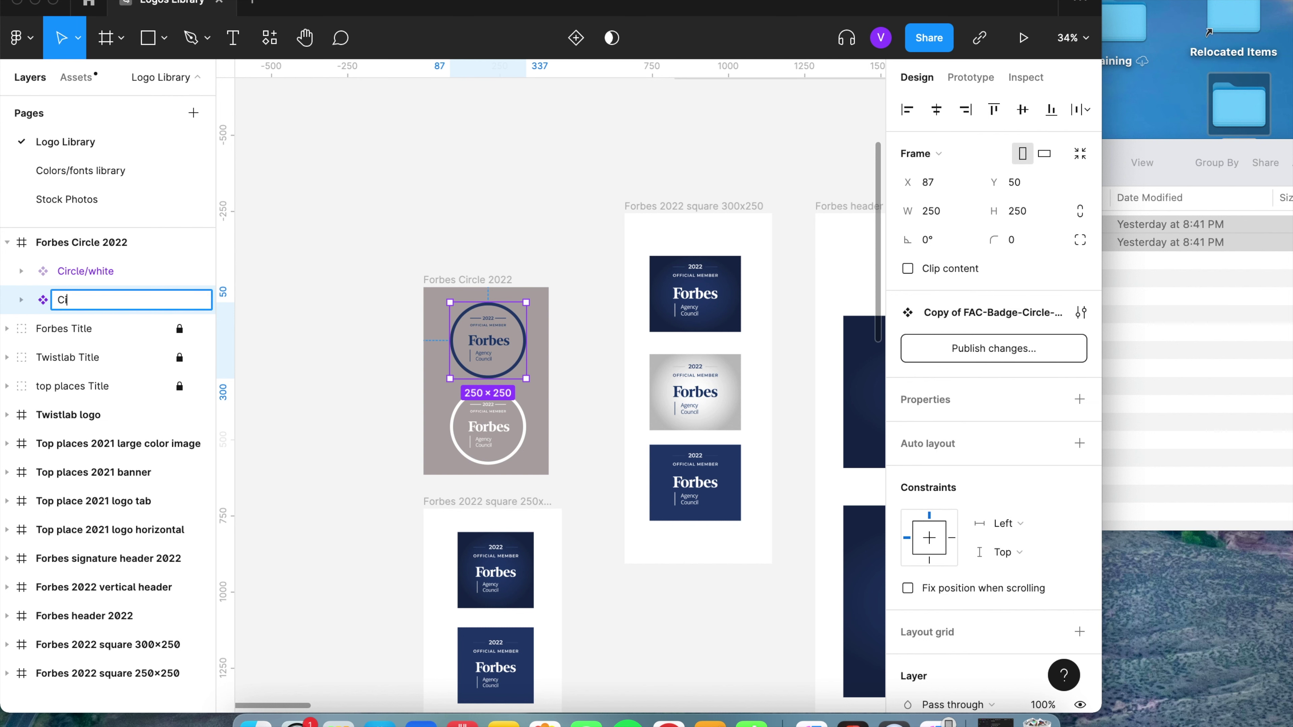
type("ircle/blue")
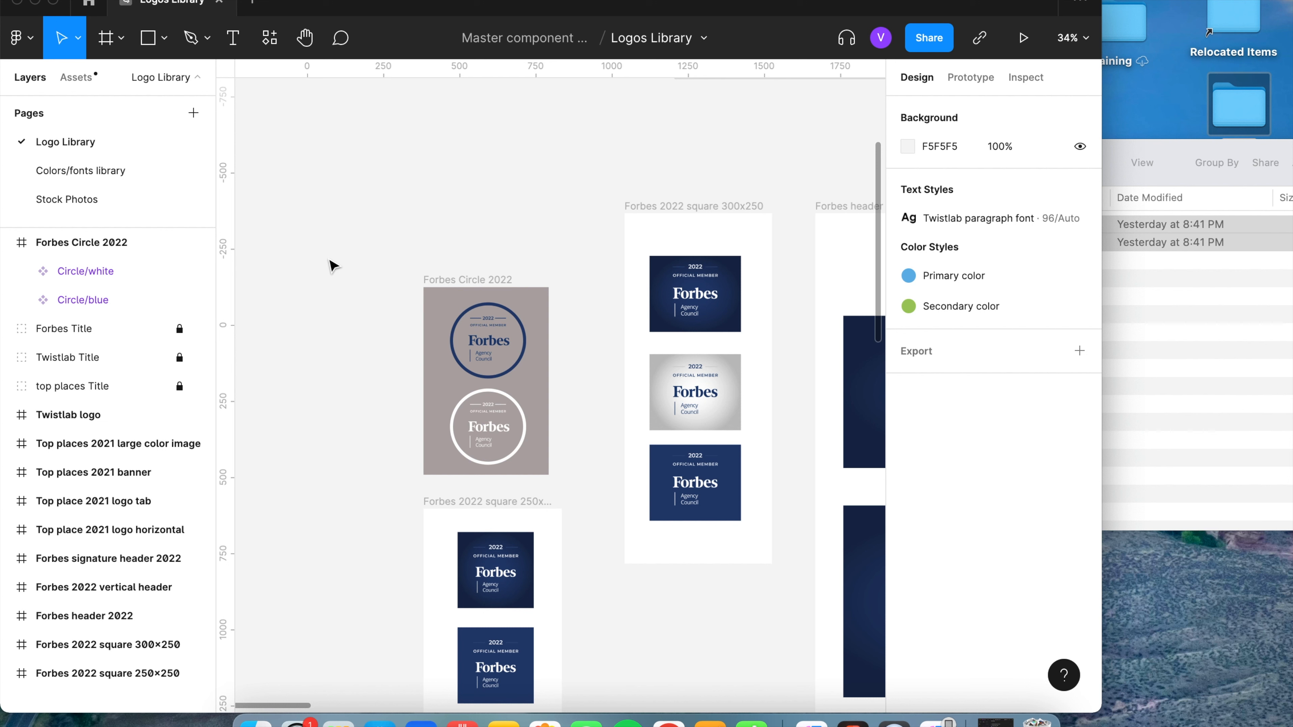
left_click(84, 272)
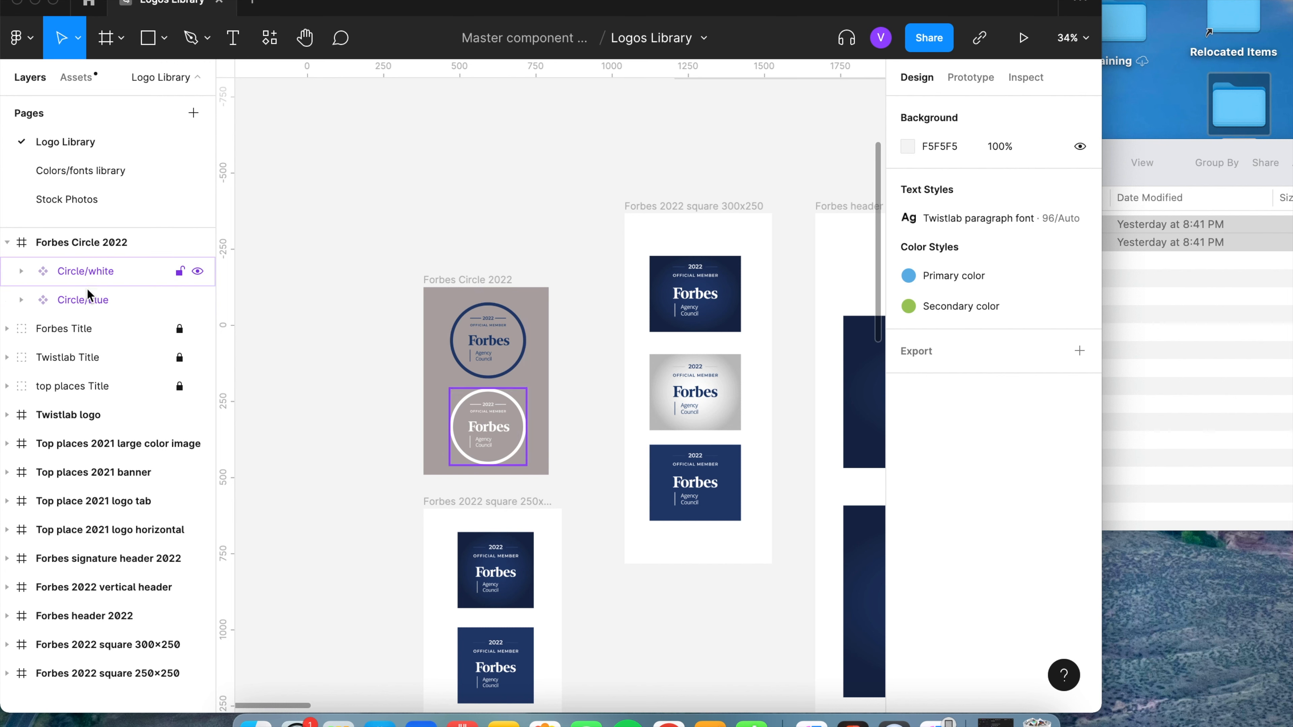
- Check the file's libraries from Assets and start a new Figma tab
left_click(7, 242)
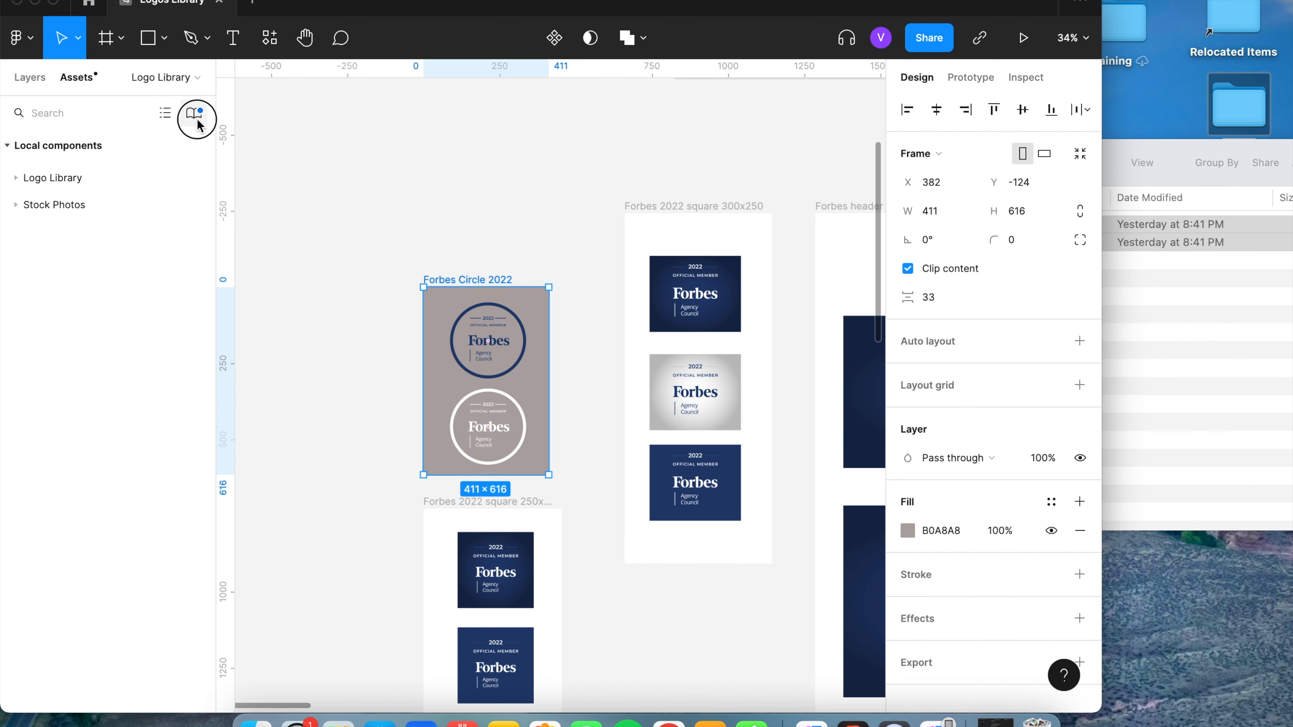
left_click(196, 117)
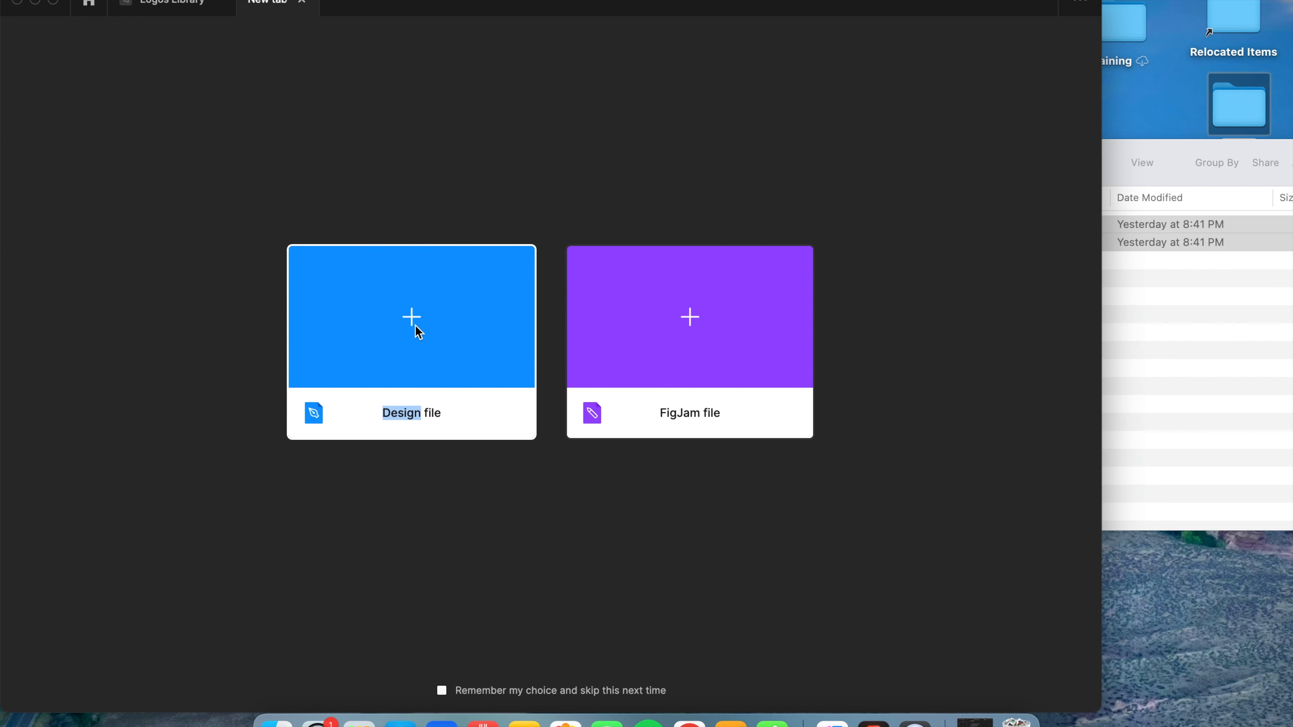
- Create a new Design file and enable Logos Library in its Assets
left_click(412, 317)
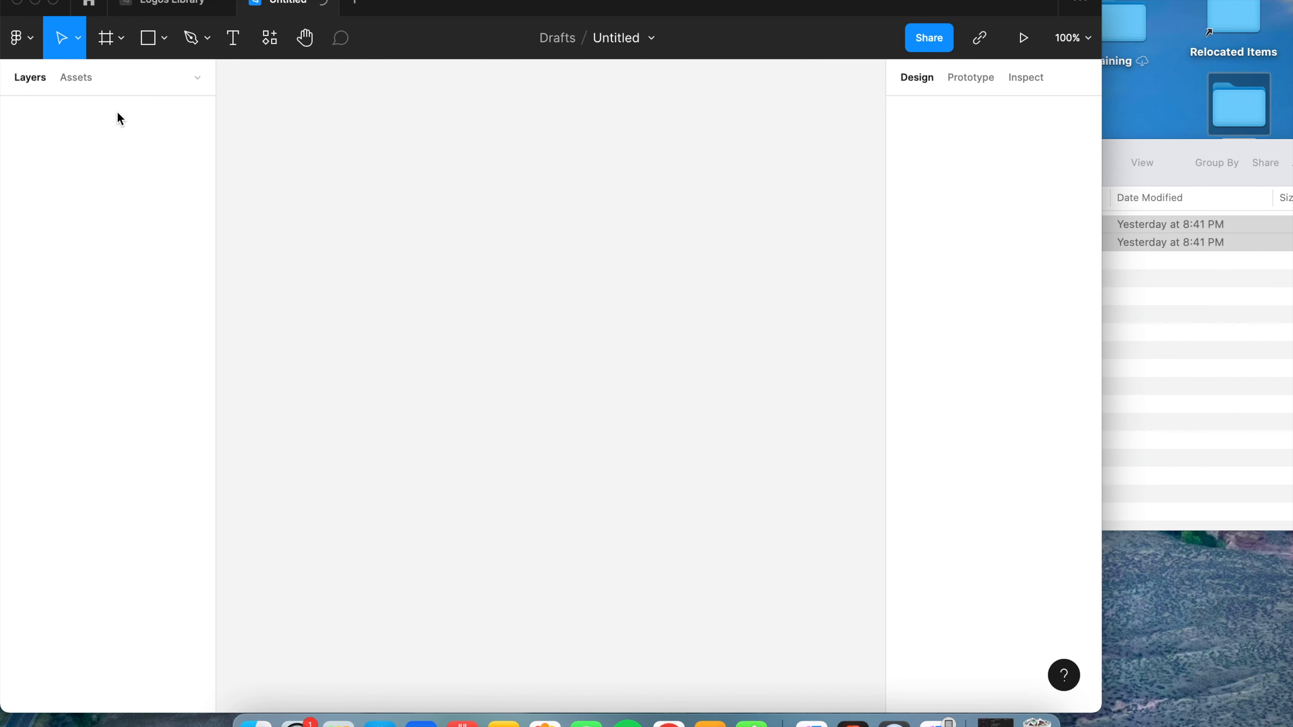
left_click(495, 371)
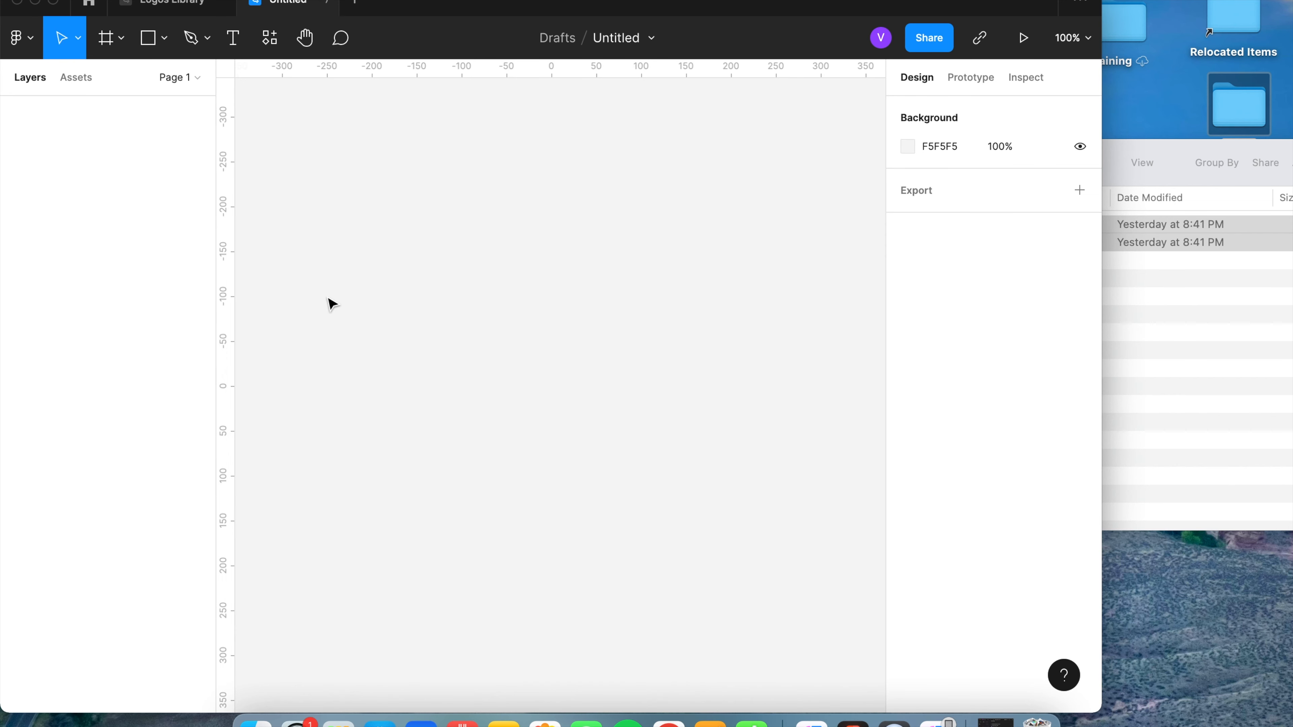
mouse_move(83, 84)
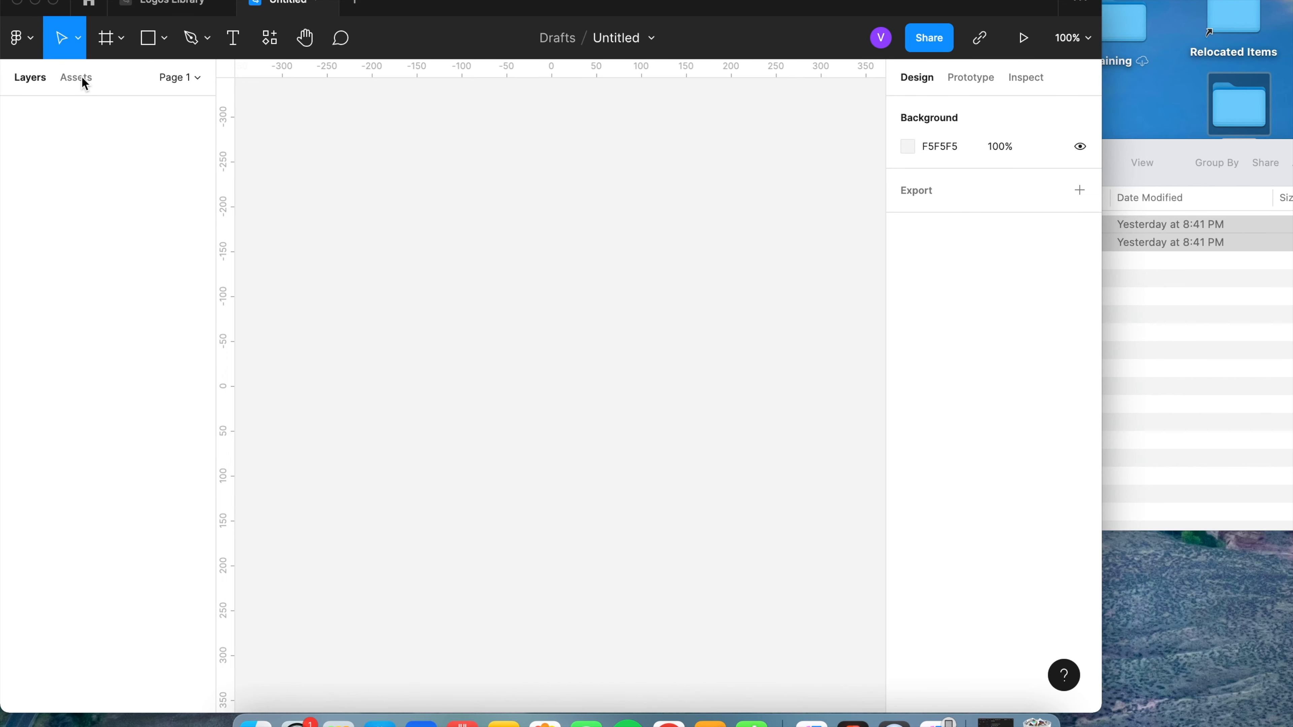
left_click(75, 77)
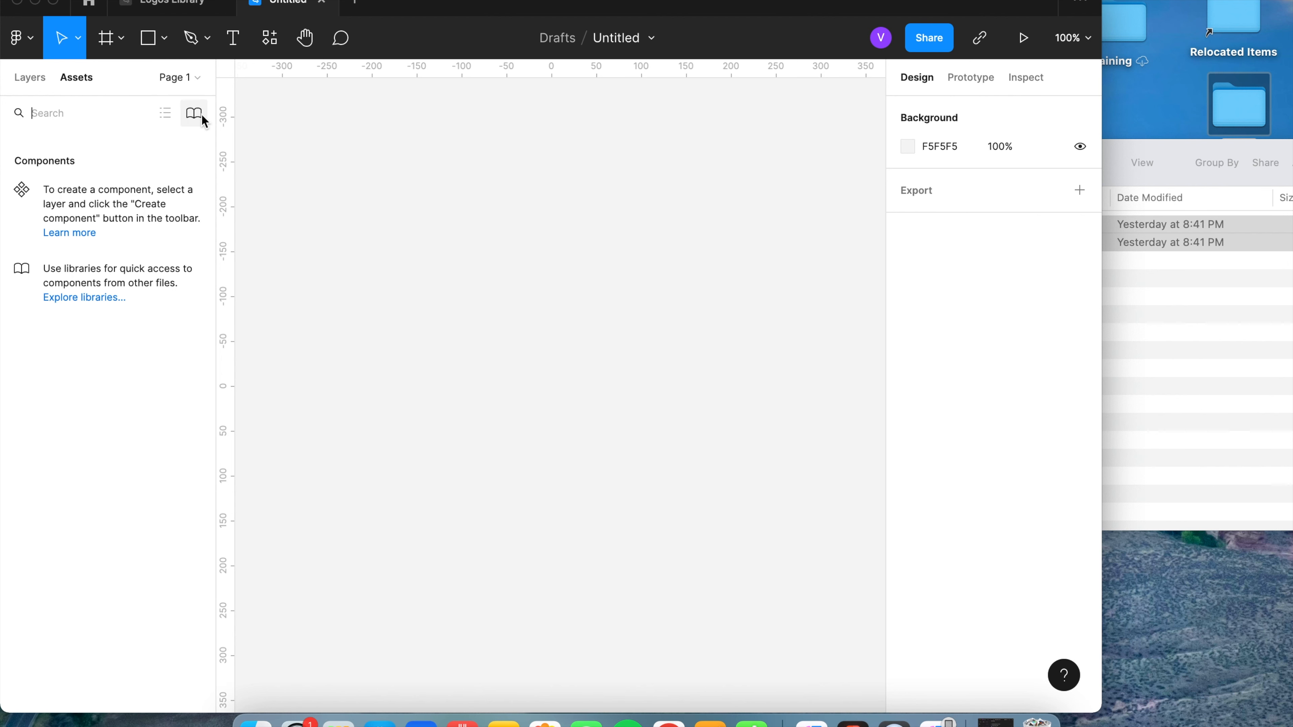
left_click(193, 113)
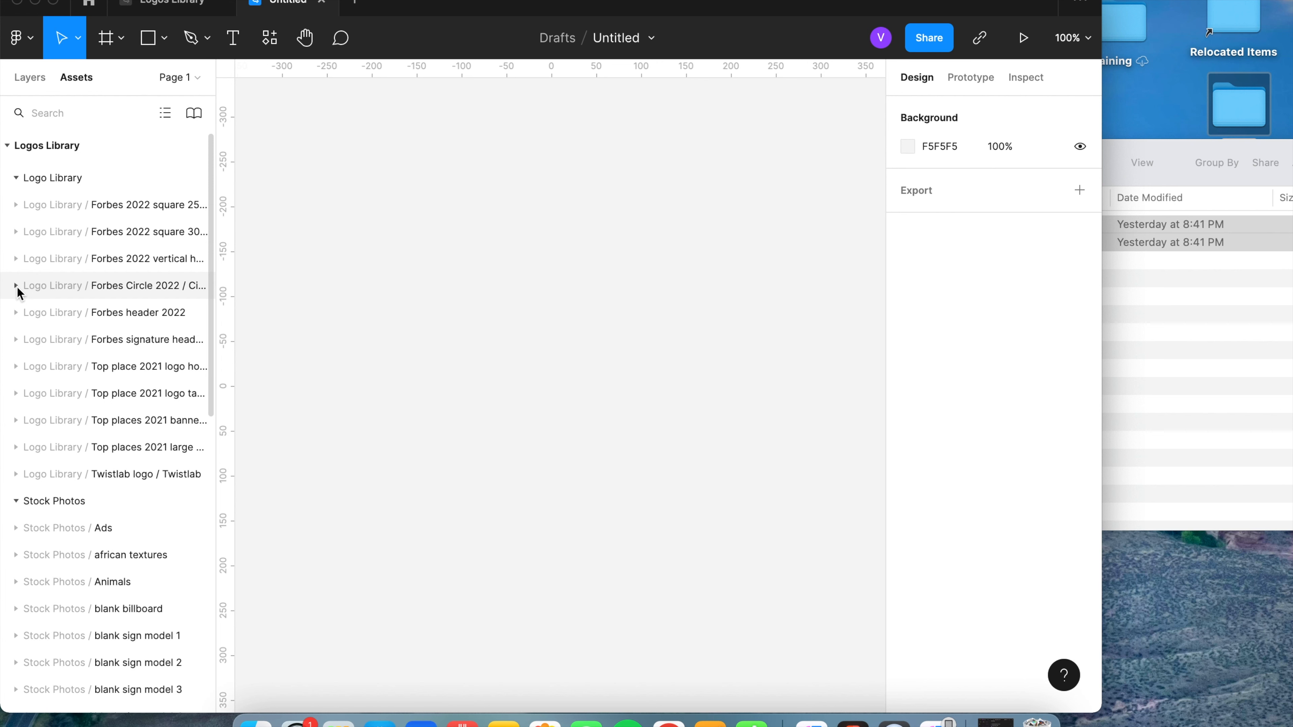
- Place the blue Forbes Circle 2022 badge on the new file's canvas
left_click(16, 285)
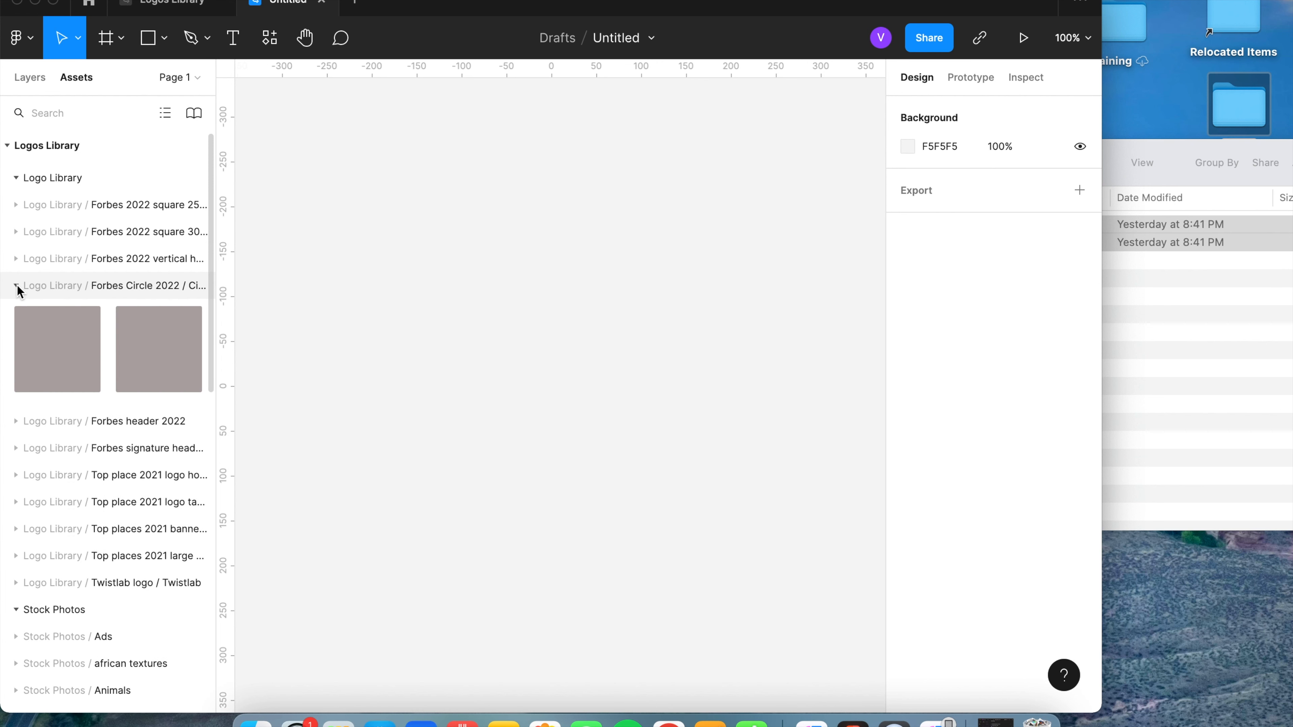
left_click(16, 286)
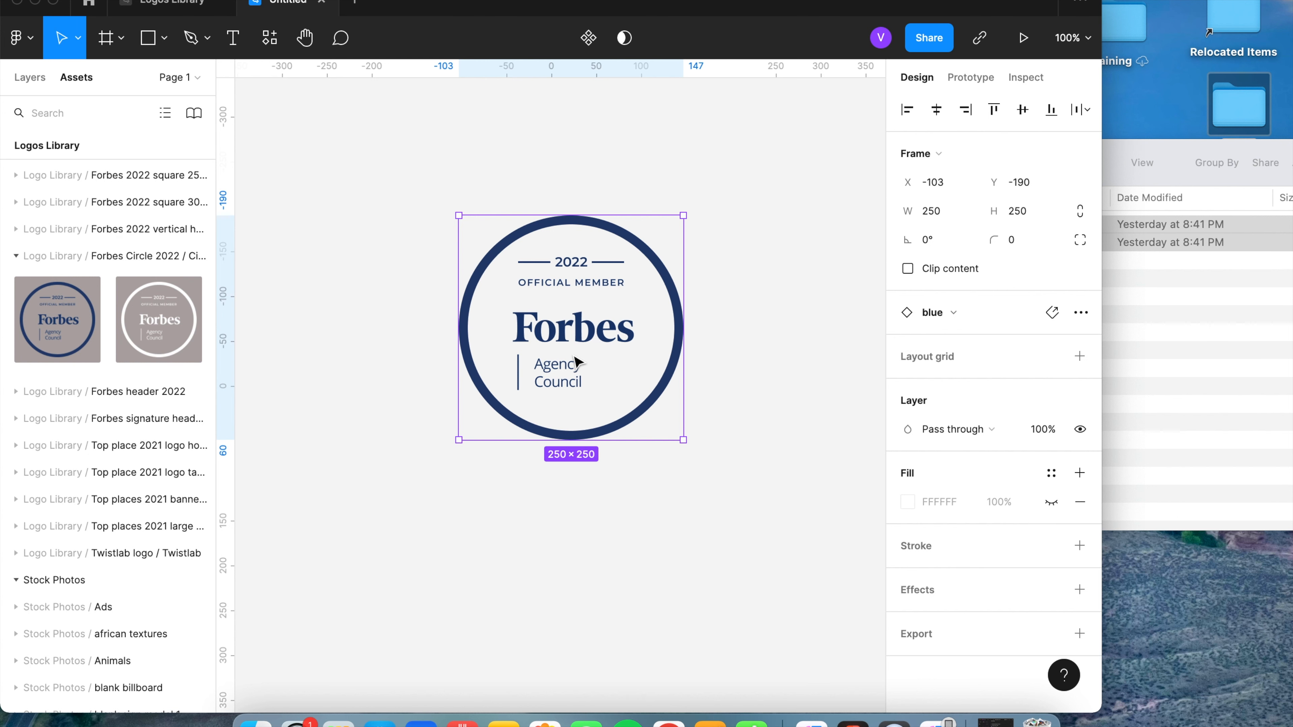
- Swap the badge instance to the Circle/white variant via Swap instance
right_click(573, 372)
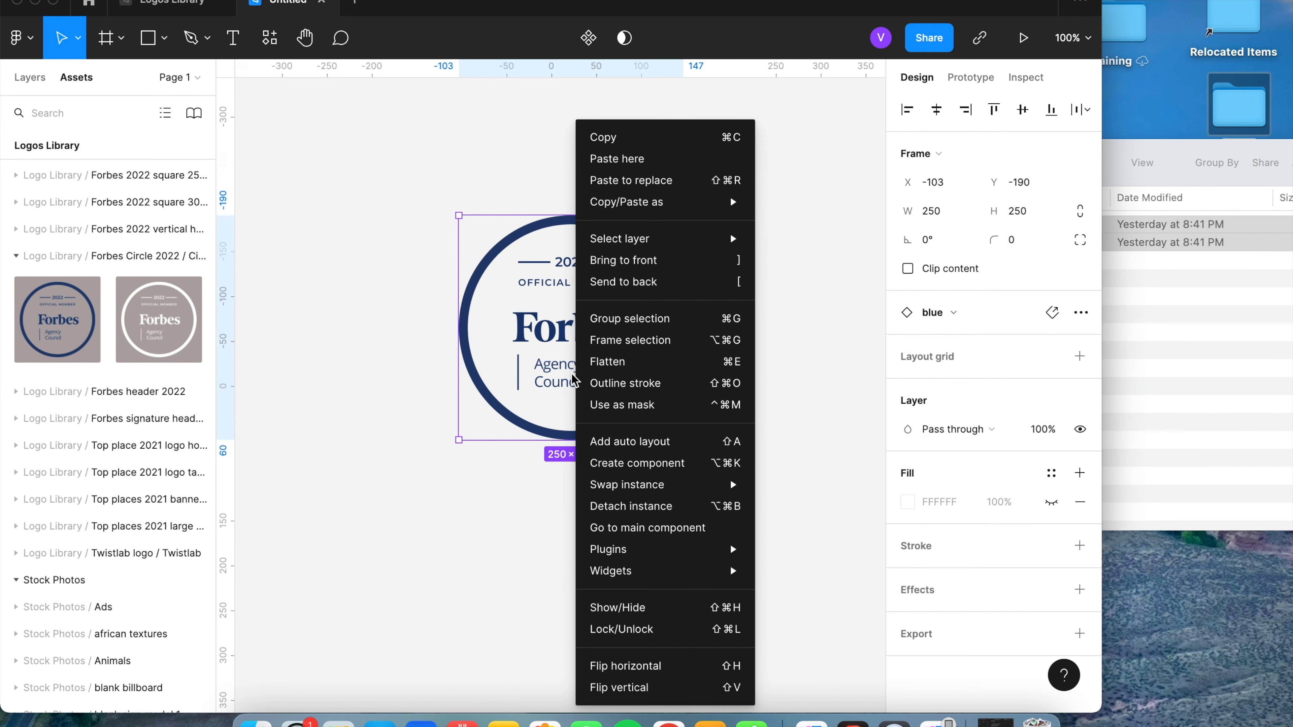
mouse_move(651, 482)
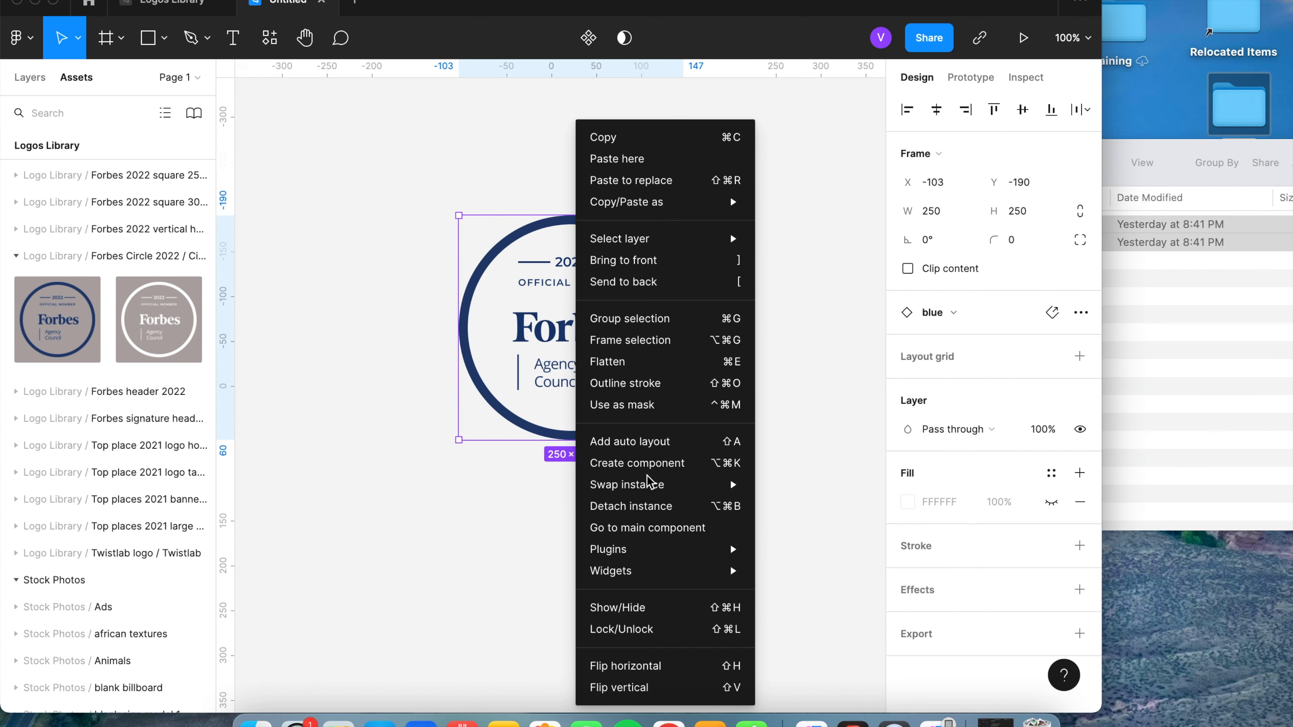
mouse_move(628, 484)
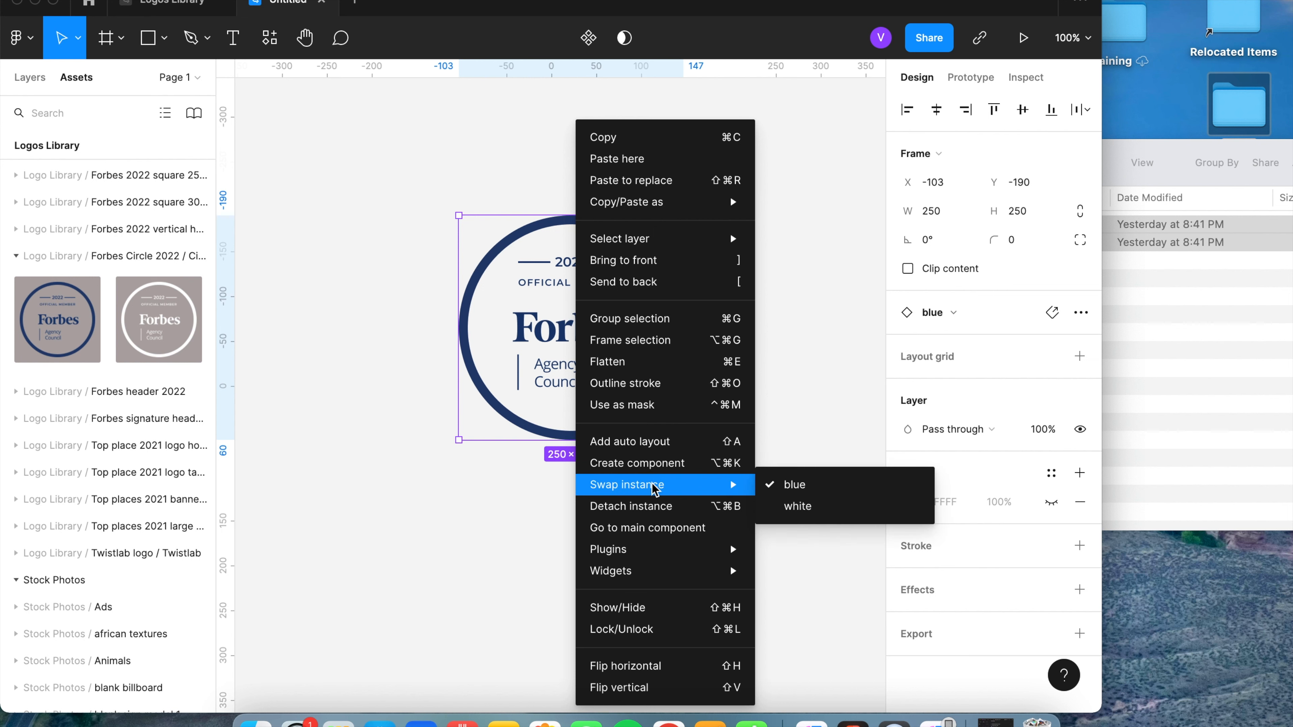
mouse_move(802, 511)
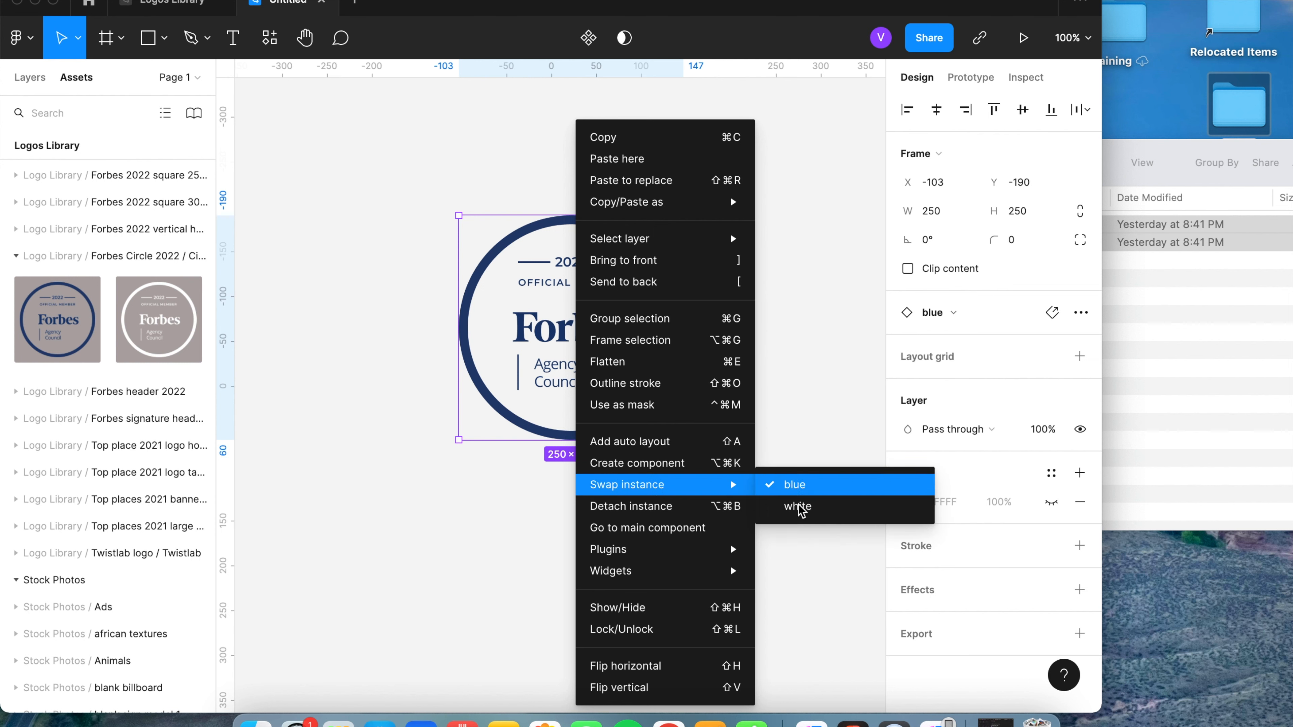
mouse_move(798, 507)
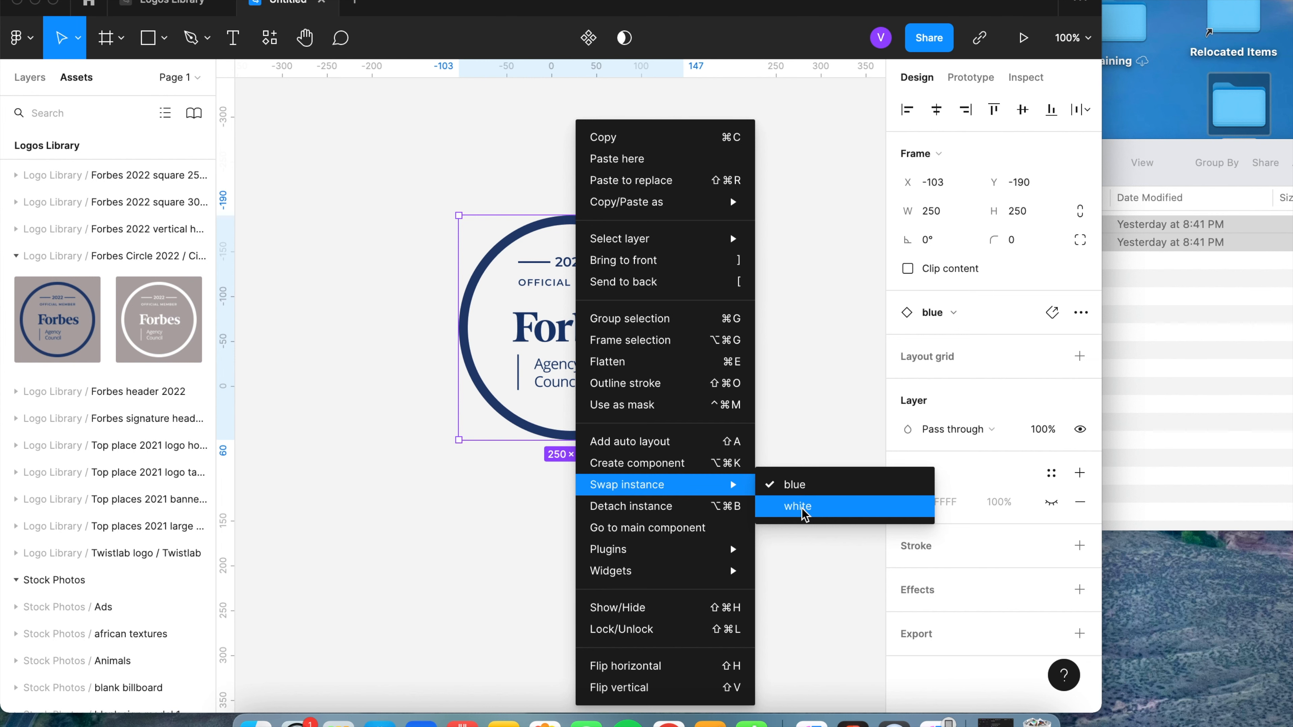
left_click(797, 507)
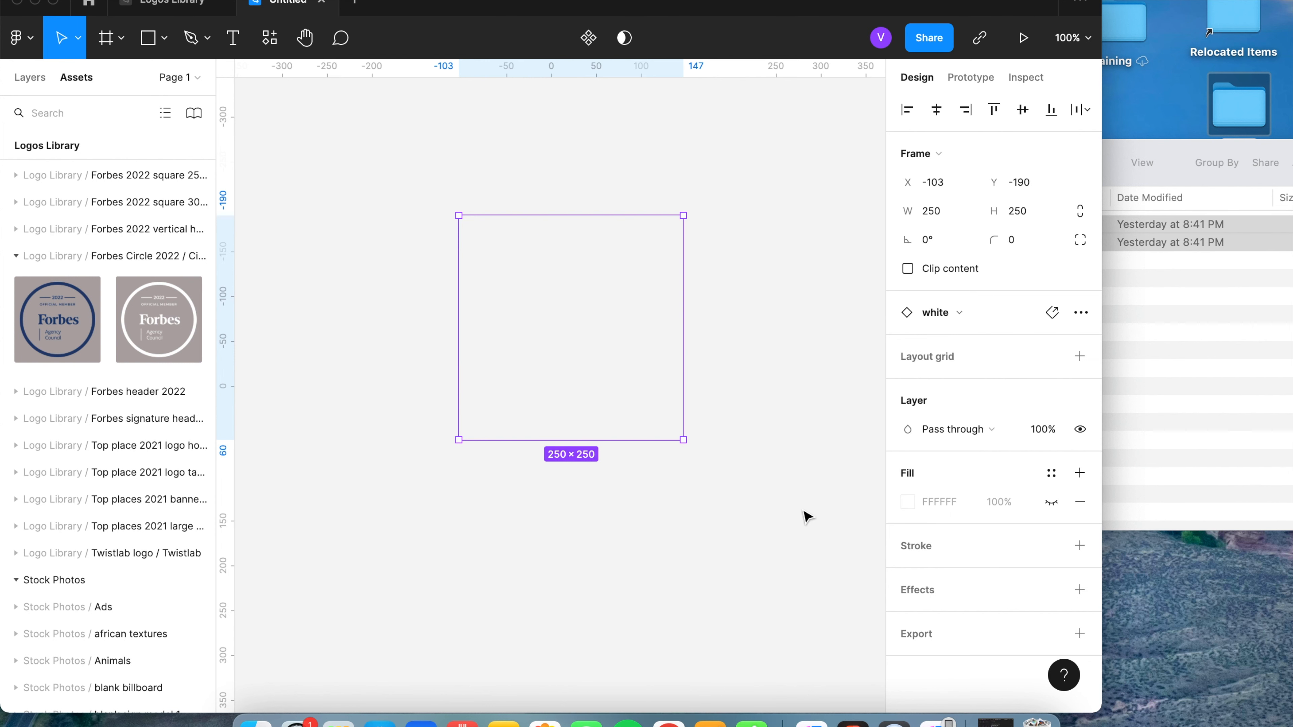
right_click(572, 326)
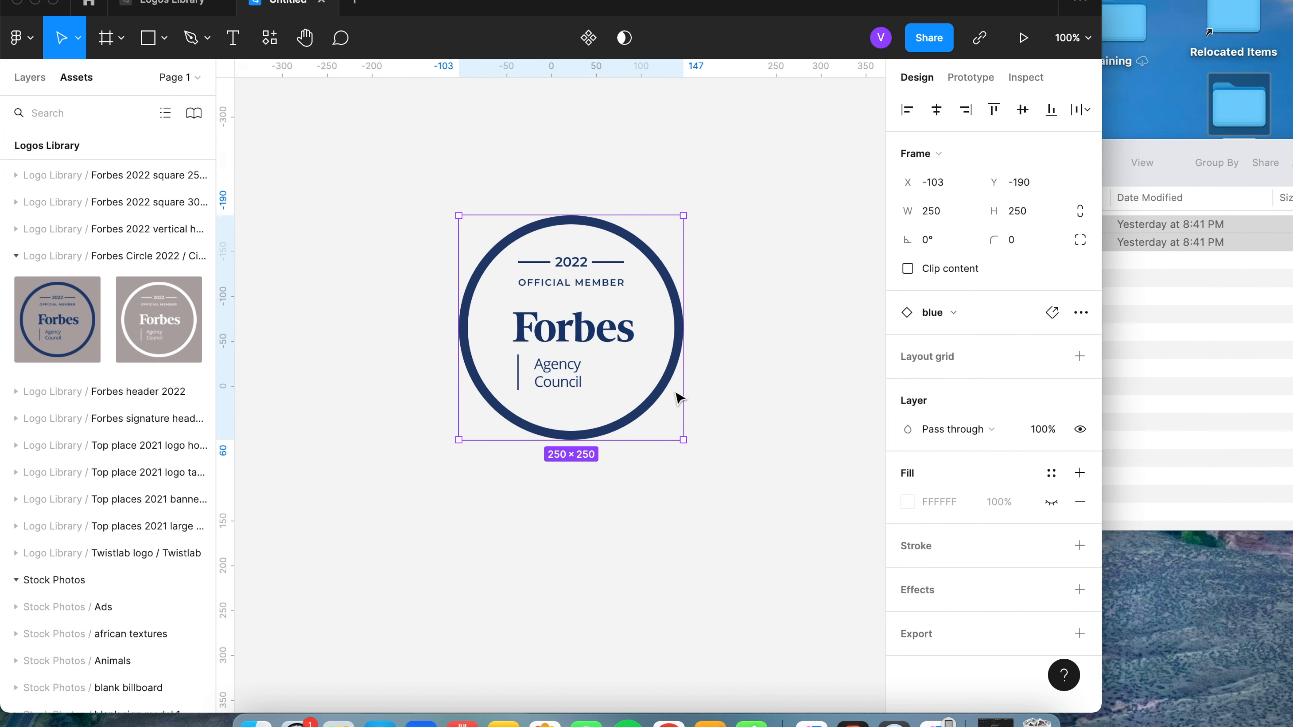
mouse_move(752, 295)
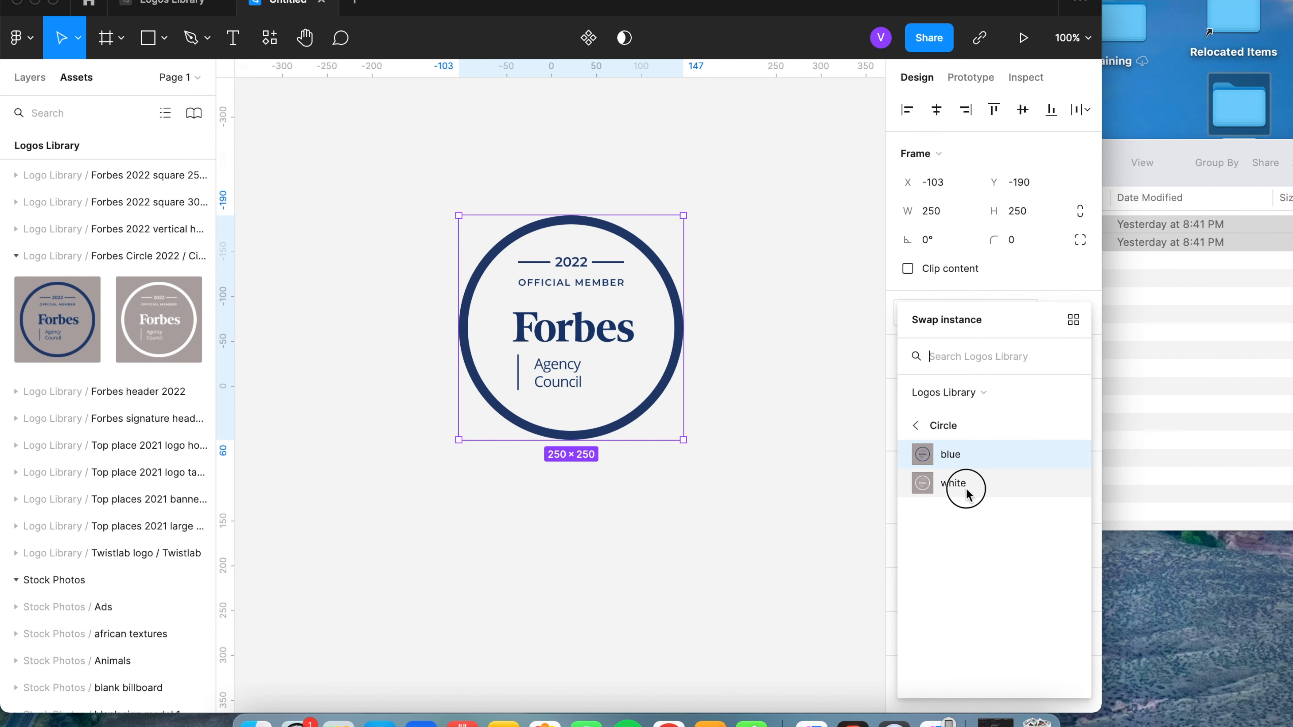
left_click(952, 482)
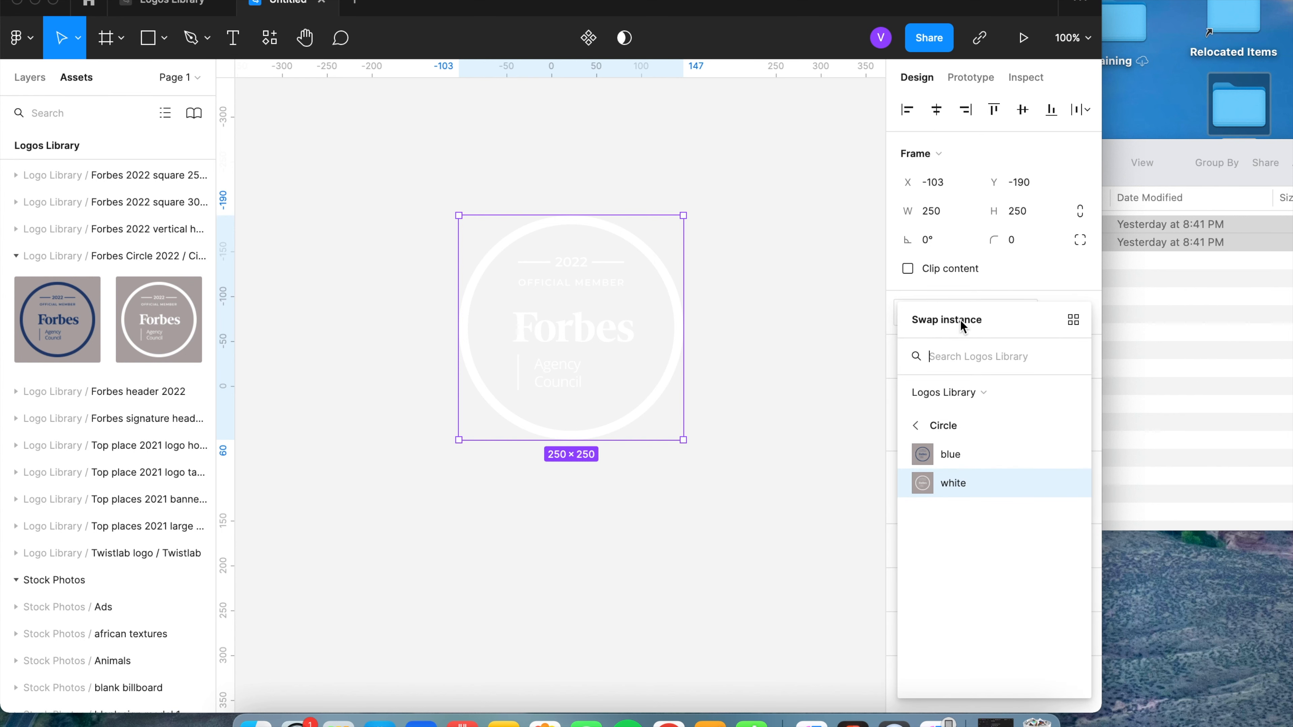
left_click(950, 453)
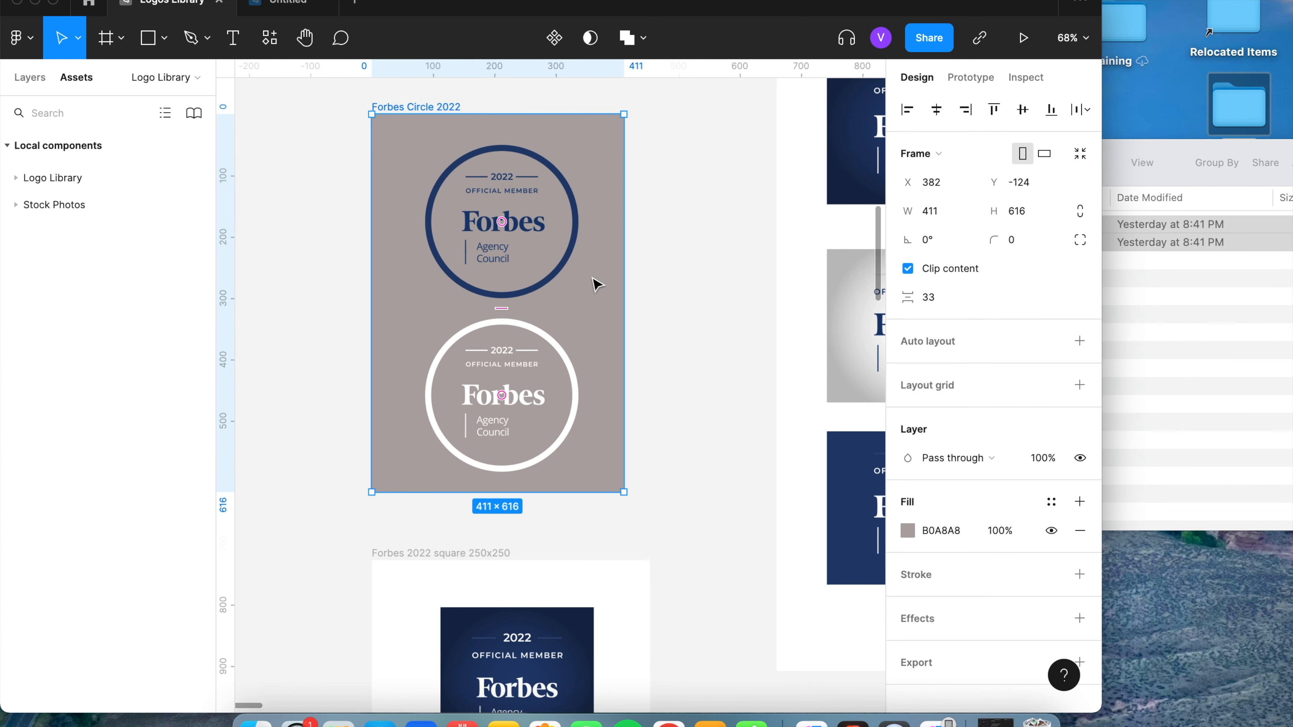
mouse_move(701, 376)
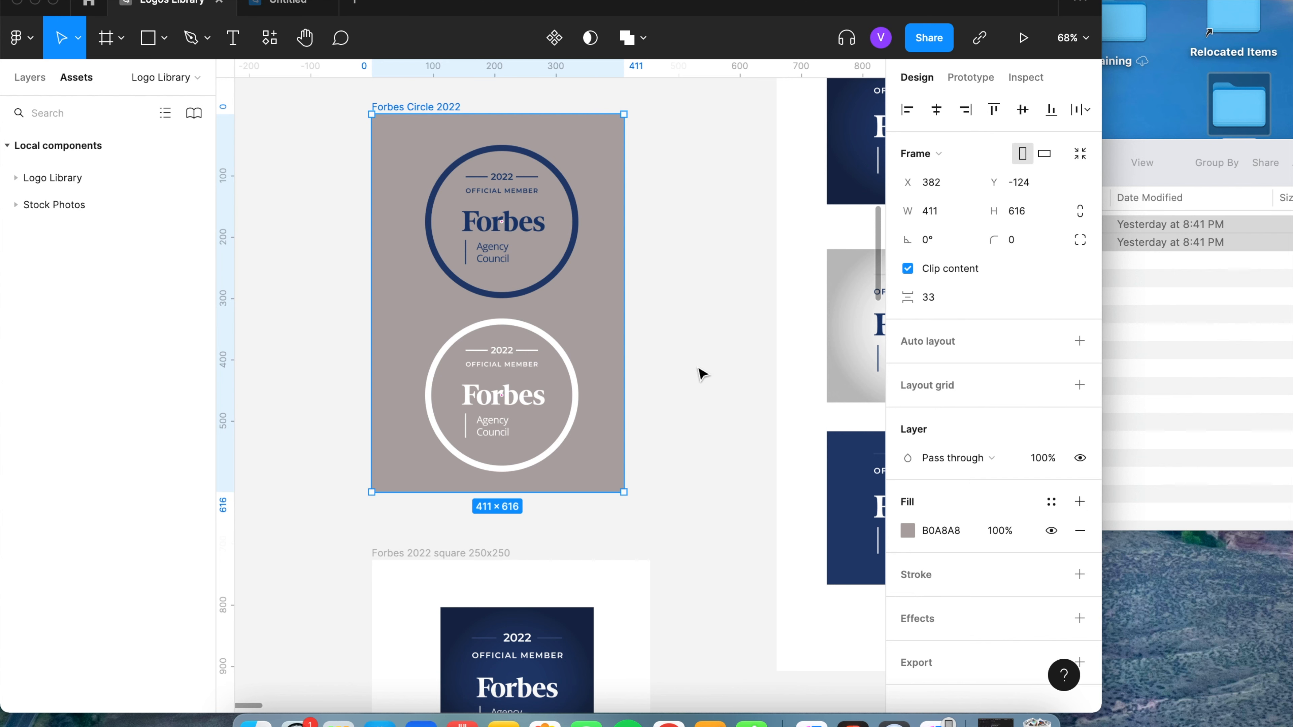